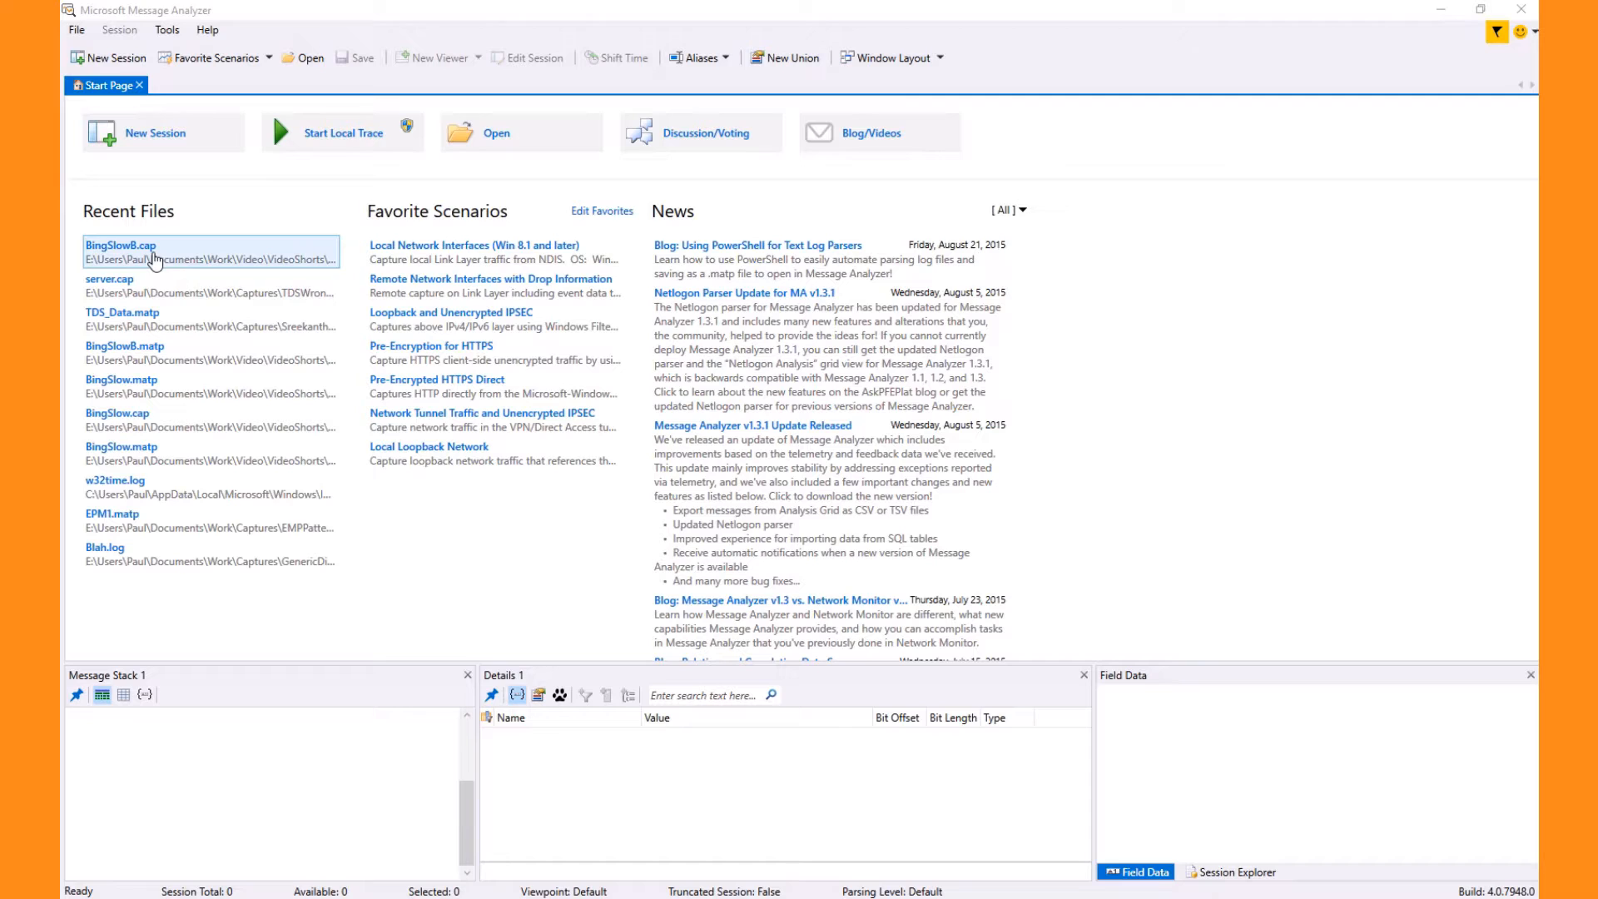
mouse_move(153, 260)
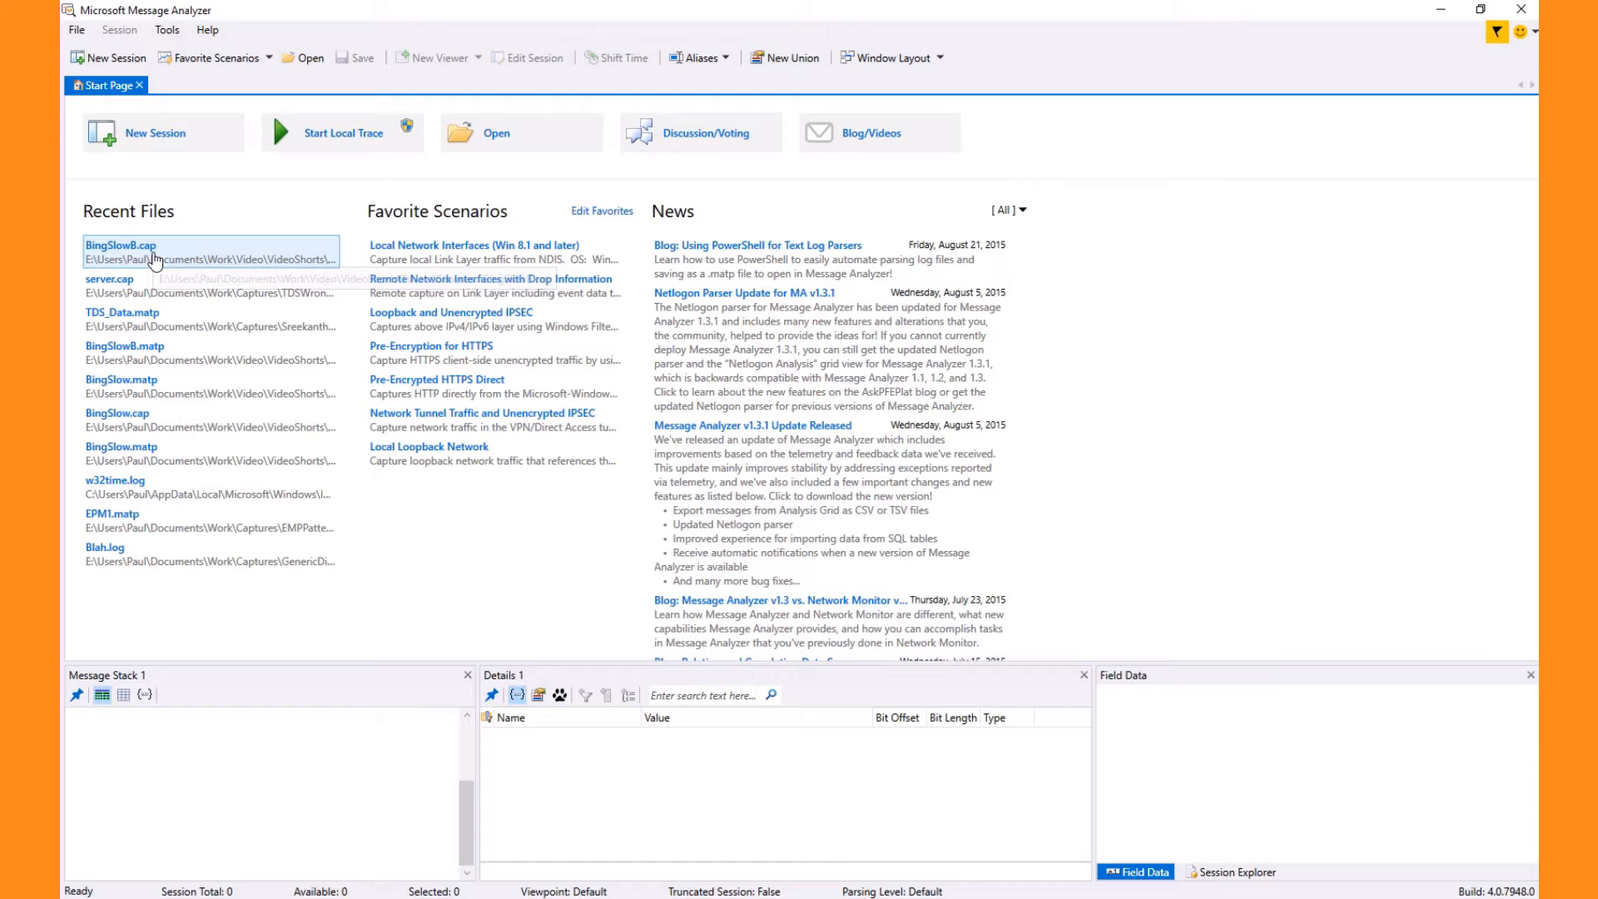
- Load the BingSlow8.cap trace from Recent Files into the default viewers
double_click(120, 245)
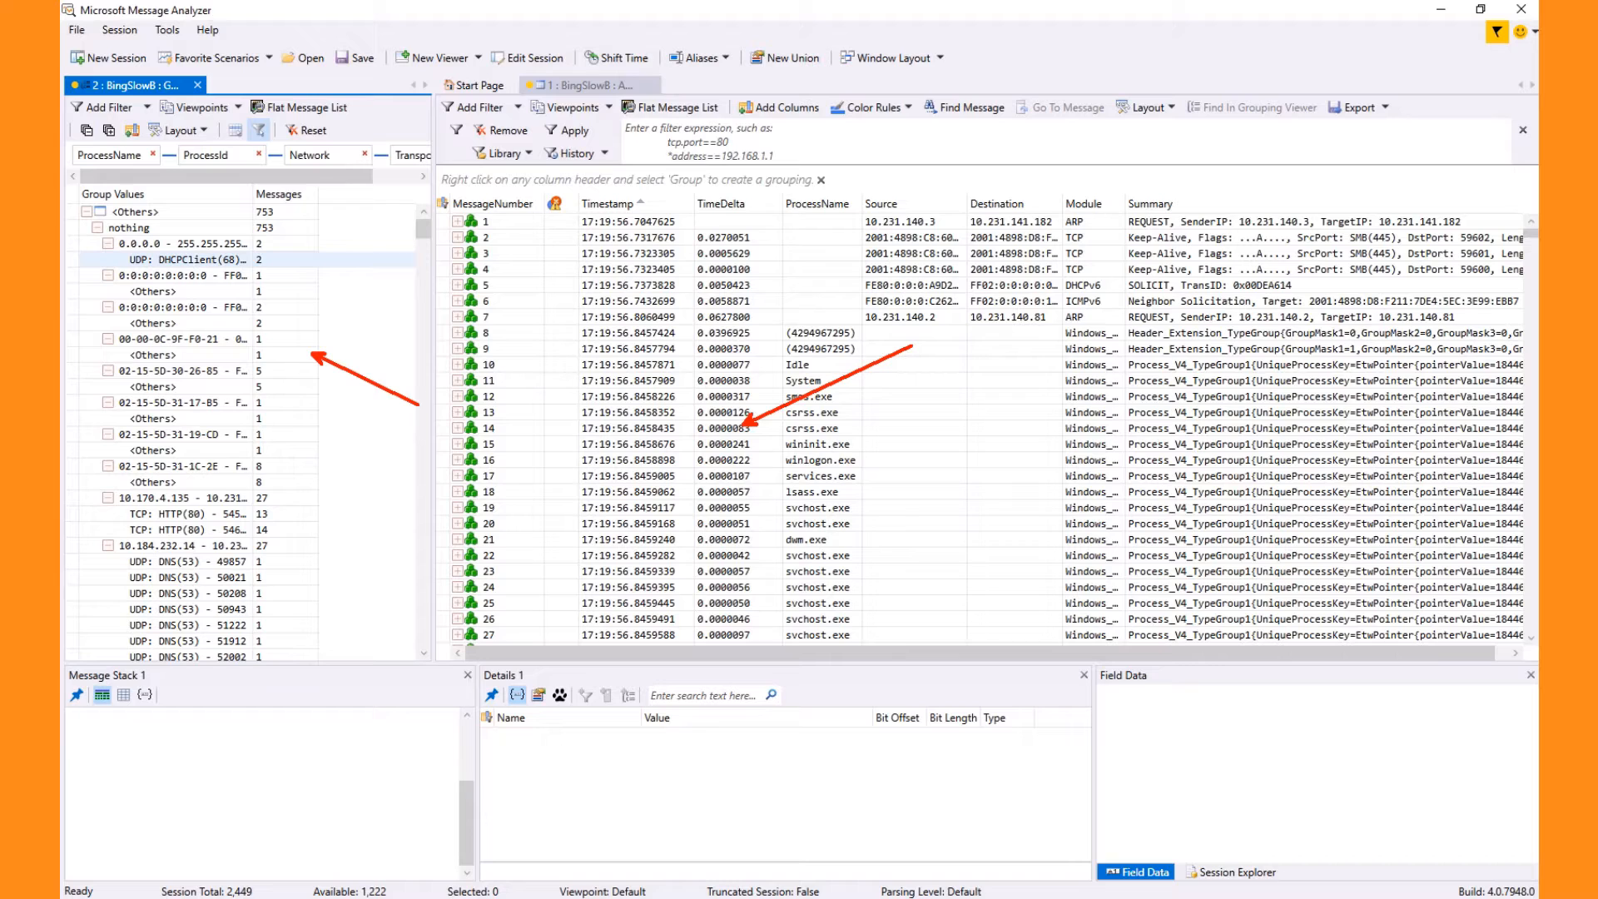
- Close the Grouping viewer, leaving only the Analysis Grid open
left_click(167, 28)
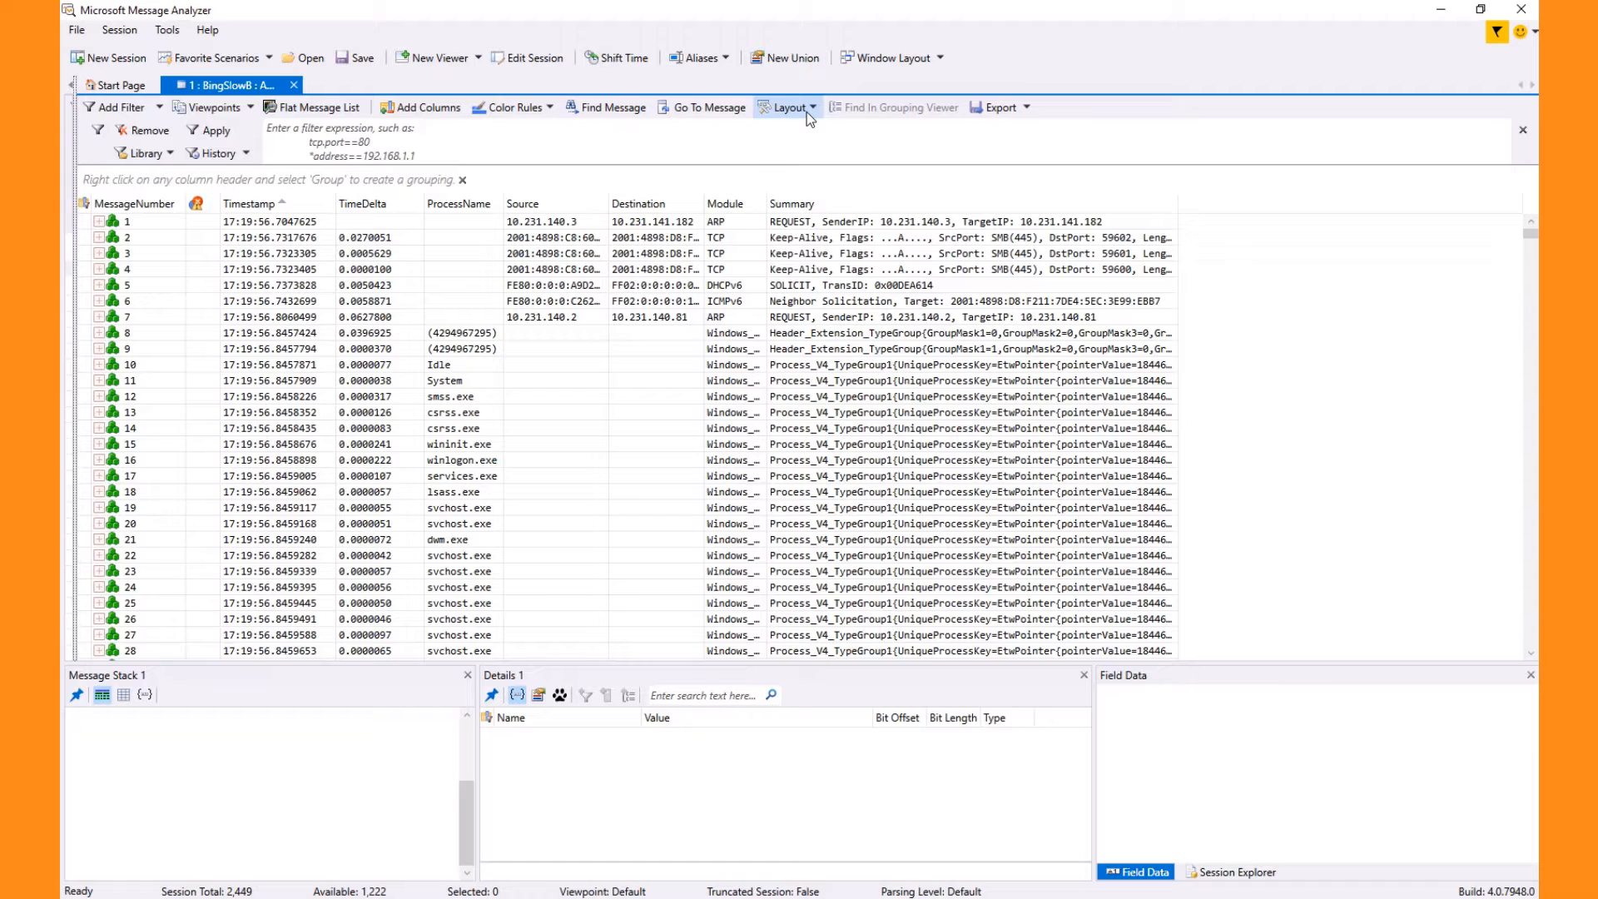
- Switch the Analysis Grid to the Performance Top Down layout, sorting by TimeElapsed slowest first
left_click(787, 107)
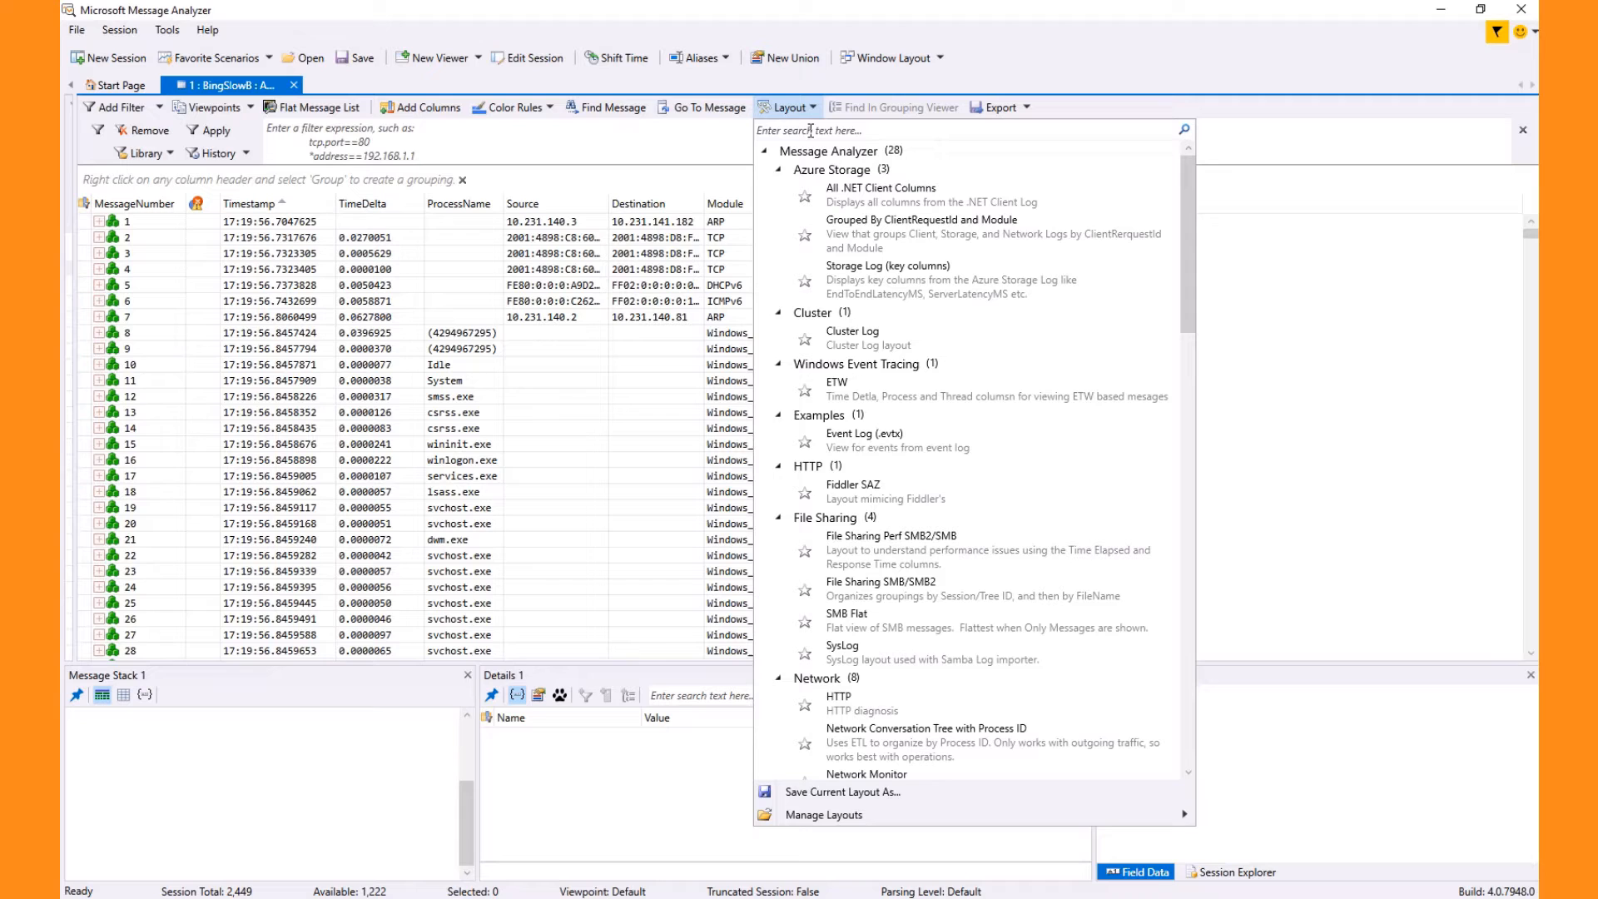
type("perf")
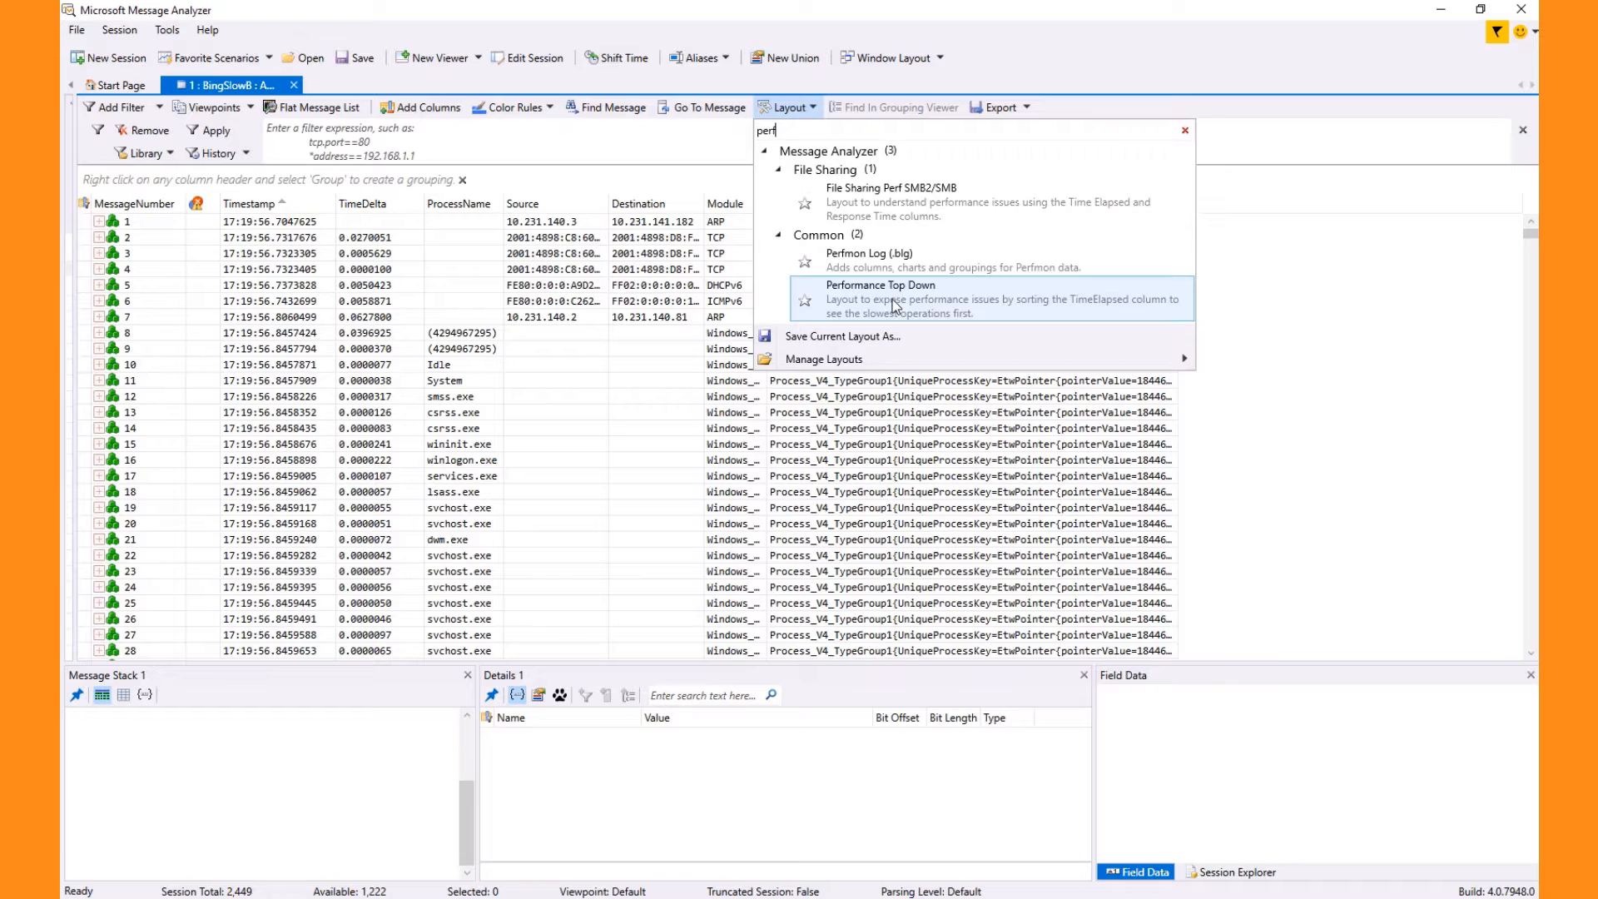
left_click(880, 284)
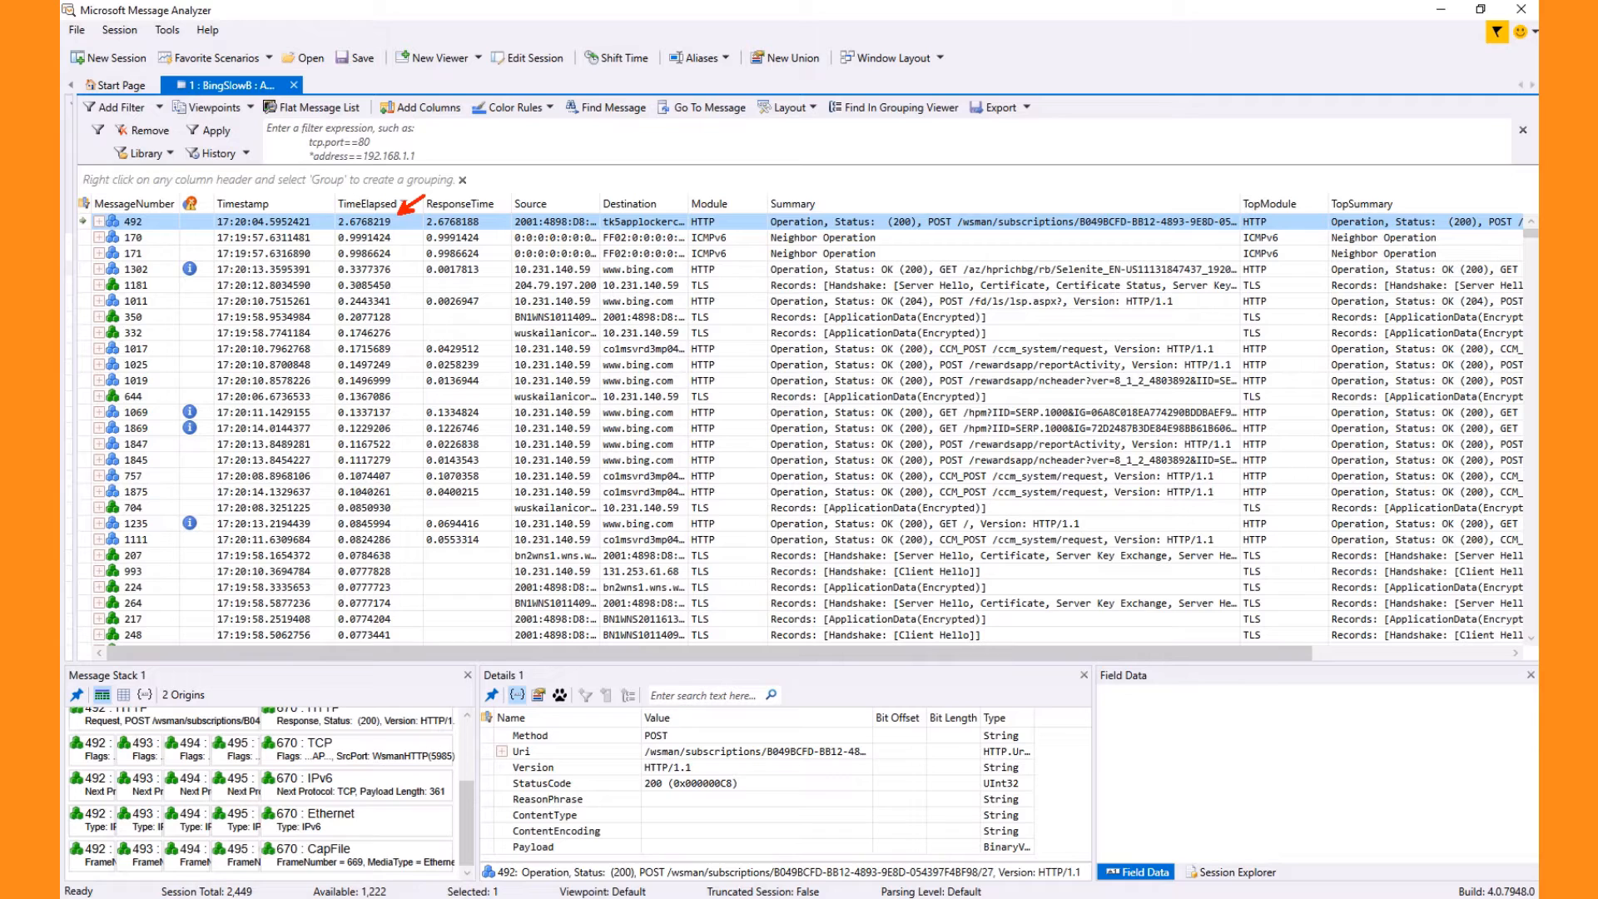
left_click(367, 203)
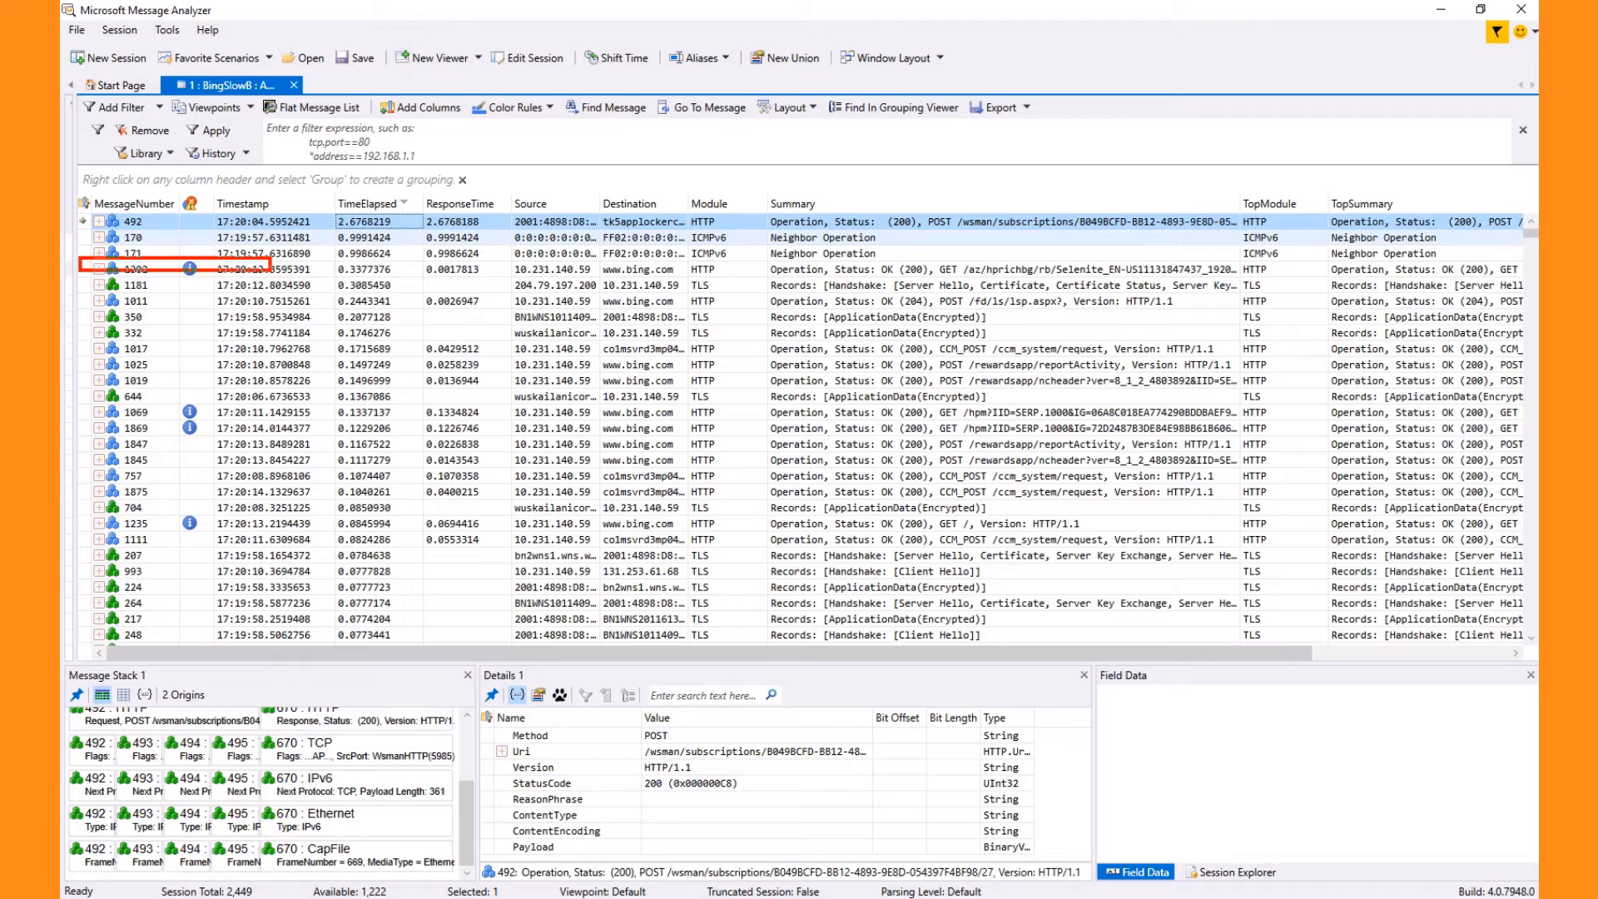
- Select message 1302, the slow bing.com JPEG GET, to show its details and stack
left_click(133, 268)
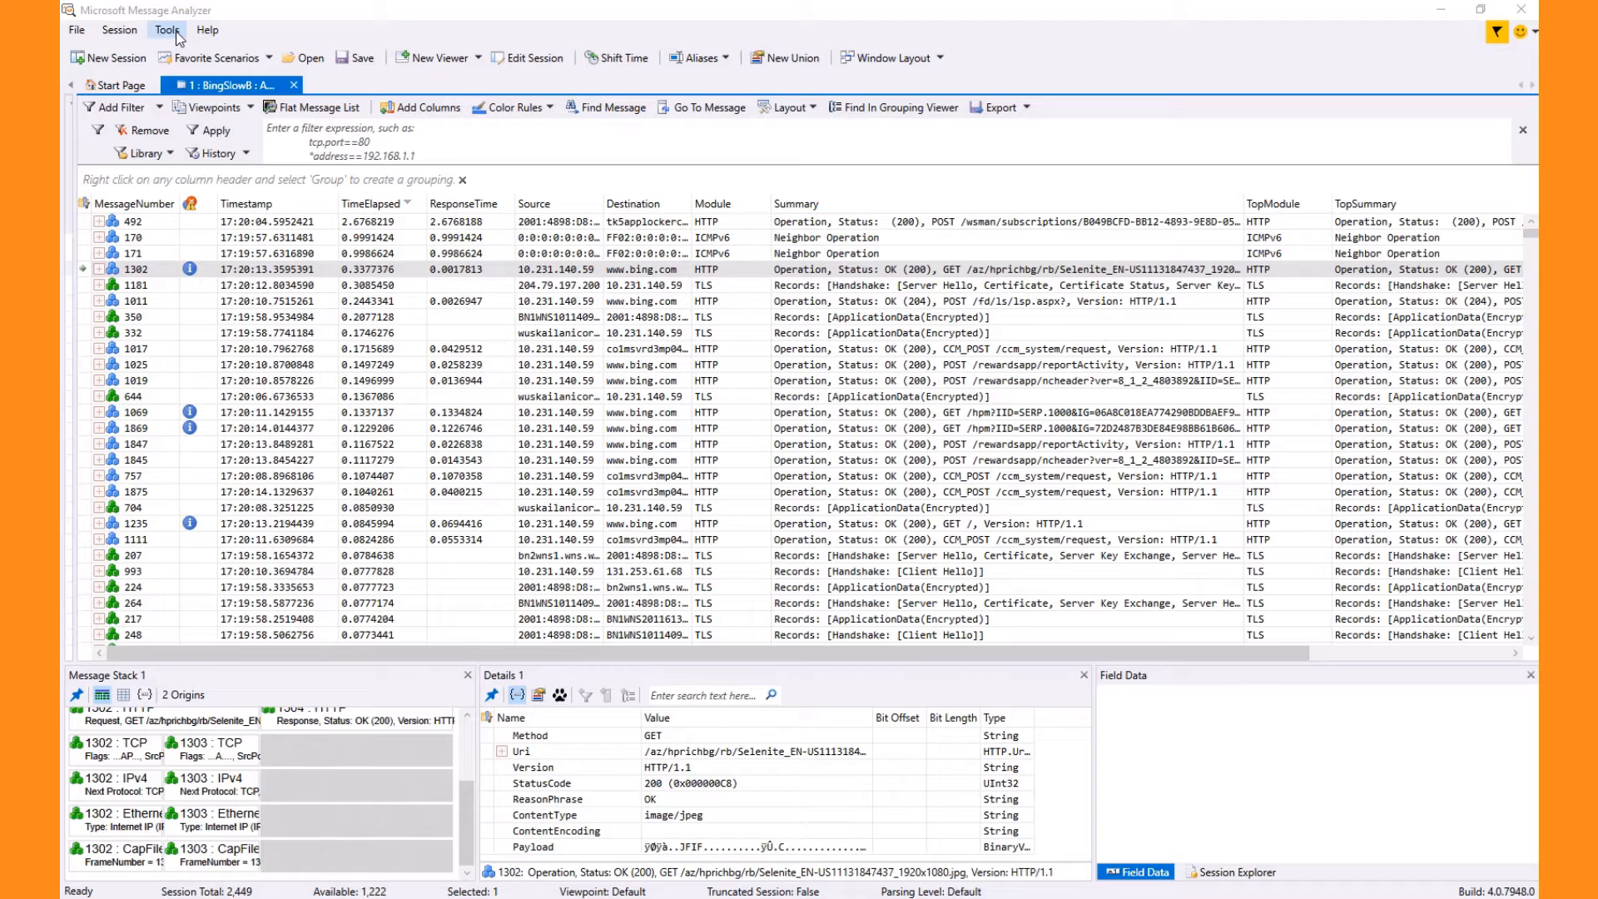
- Confirm the TCP parser's ShowVerboseDiagnosis is True in Options > Parsing and accept
left_click(166, 28)
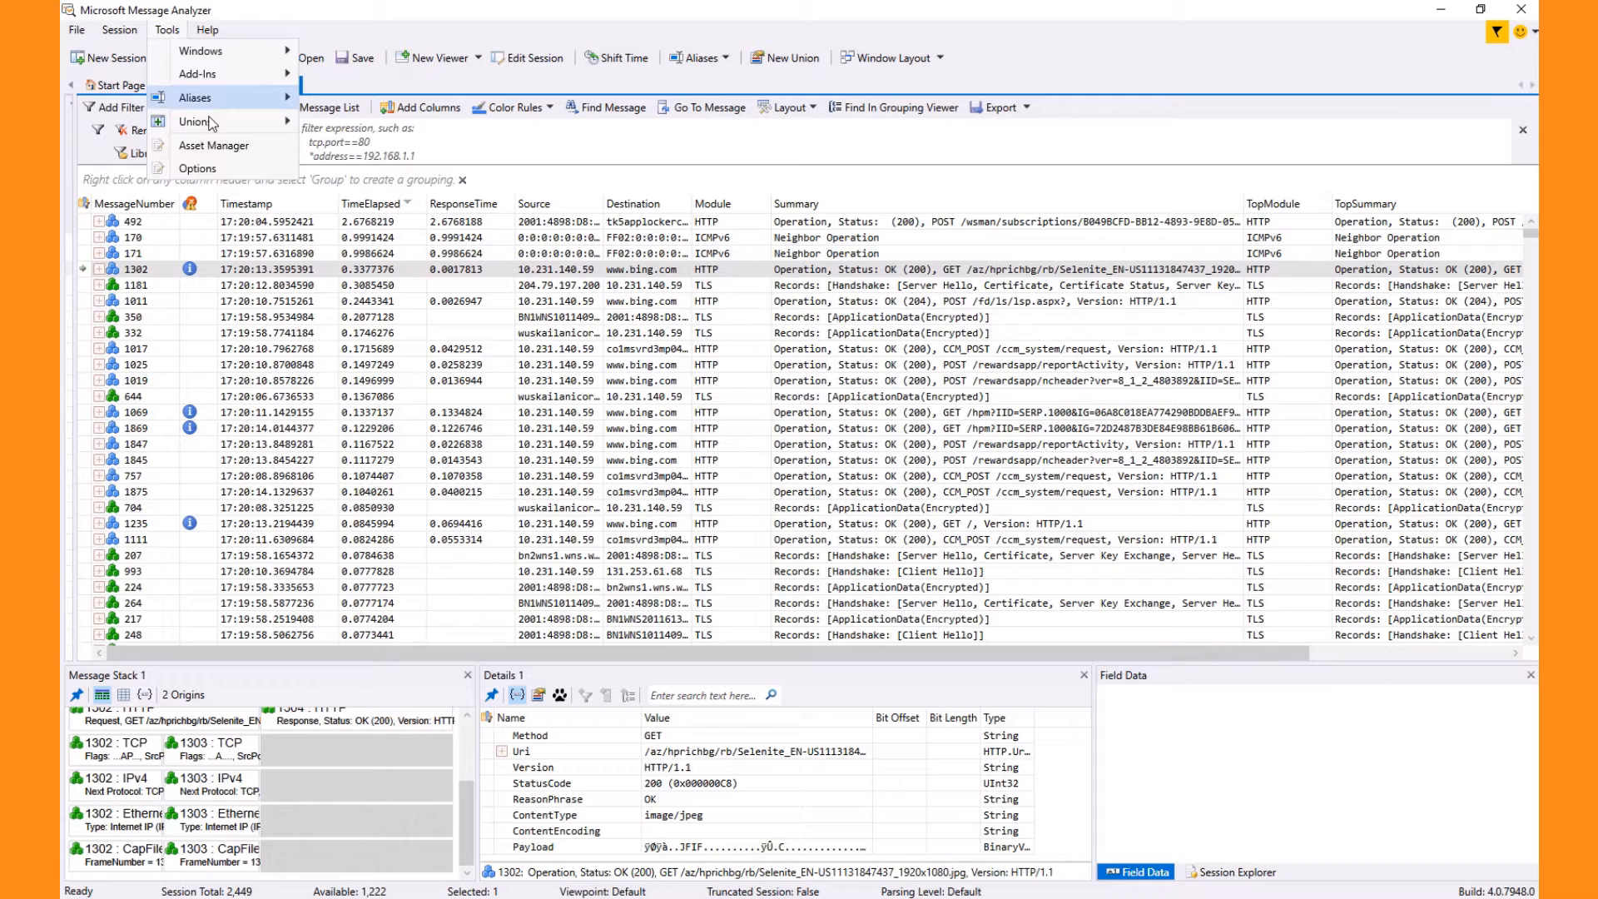
left_click(198, 168)
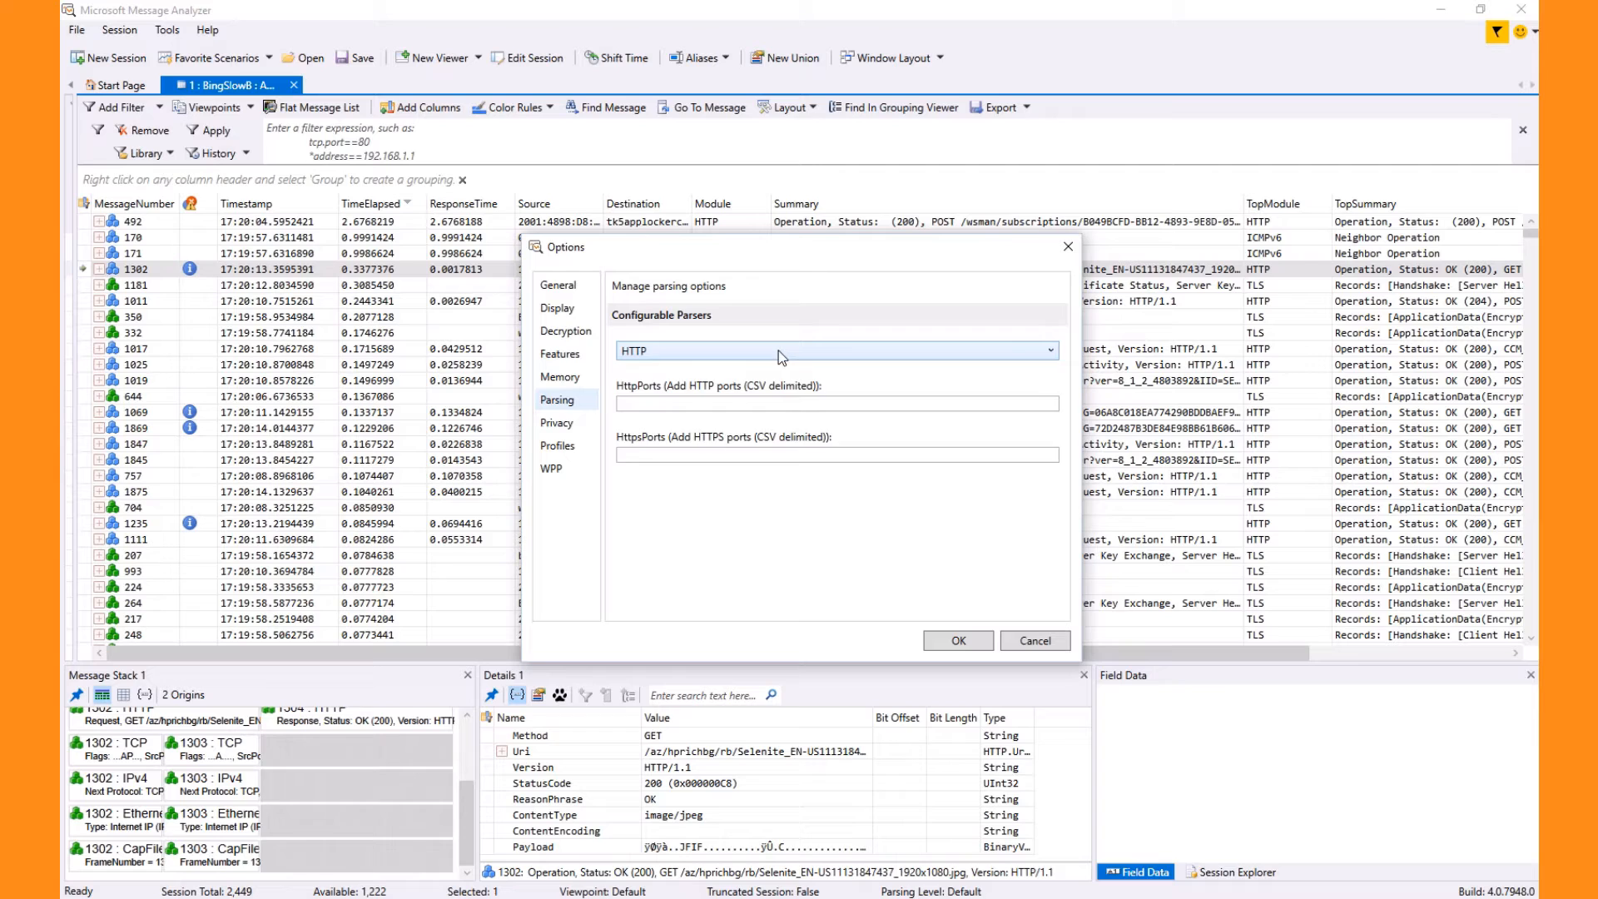
left_click(831, 352)
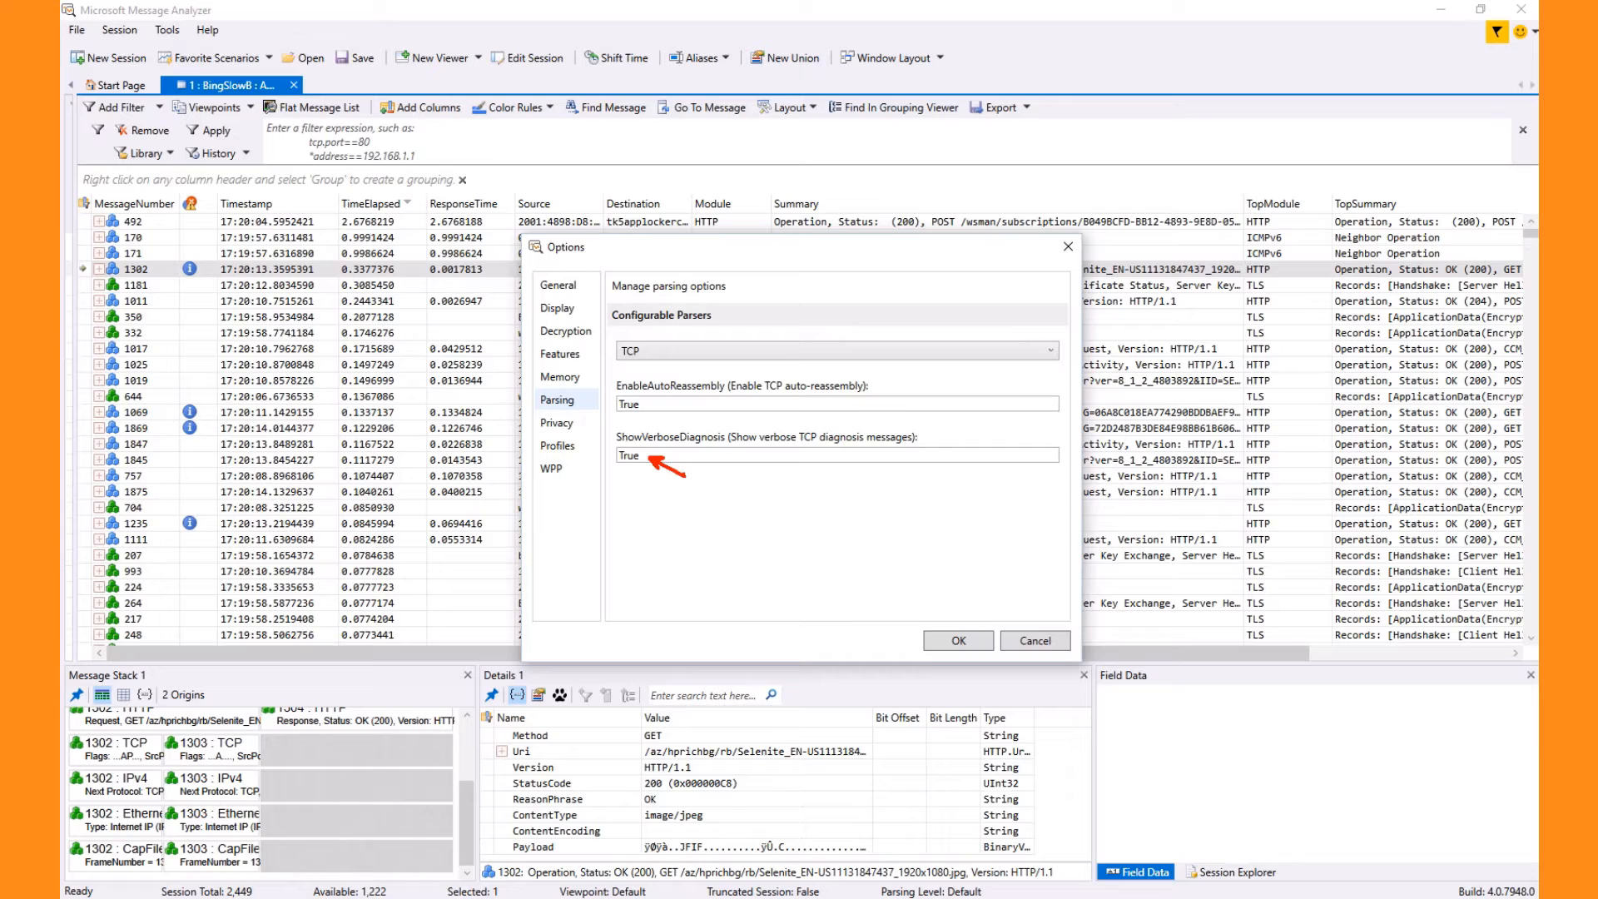
left_click(957, 639)
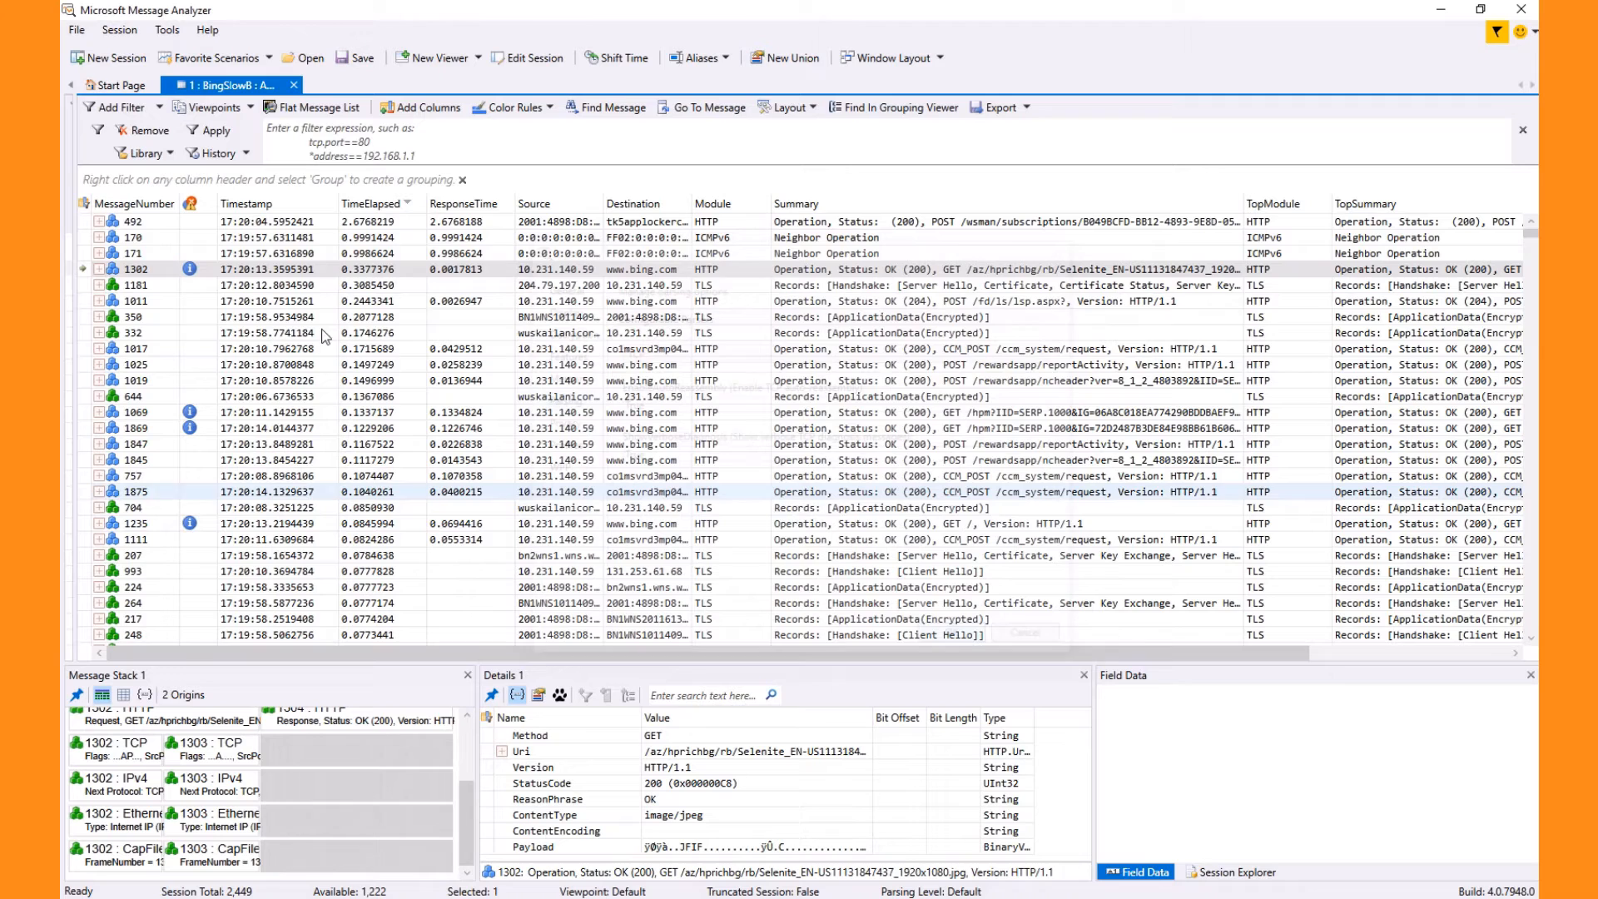
- Expand message 1302's duplicate-ACK and hole diagnosis warnings, read them, then collapse them
left_click(82, 270)
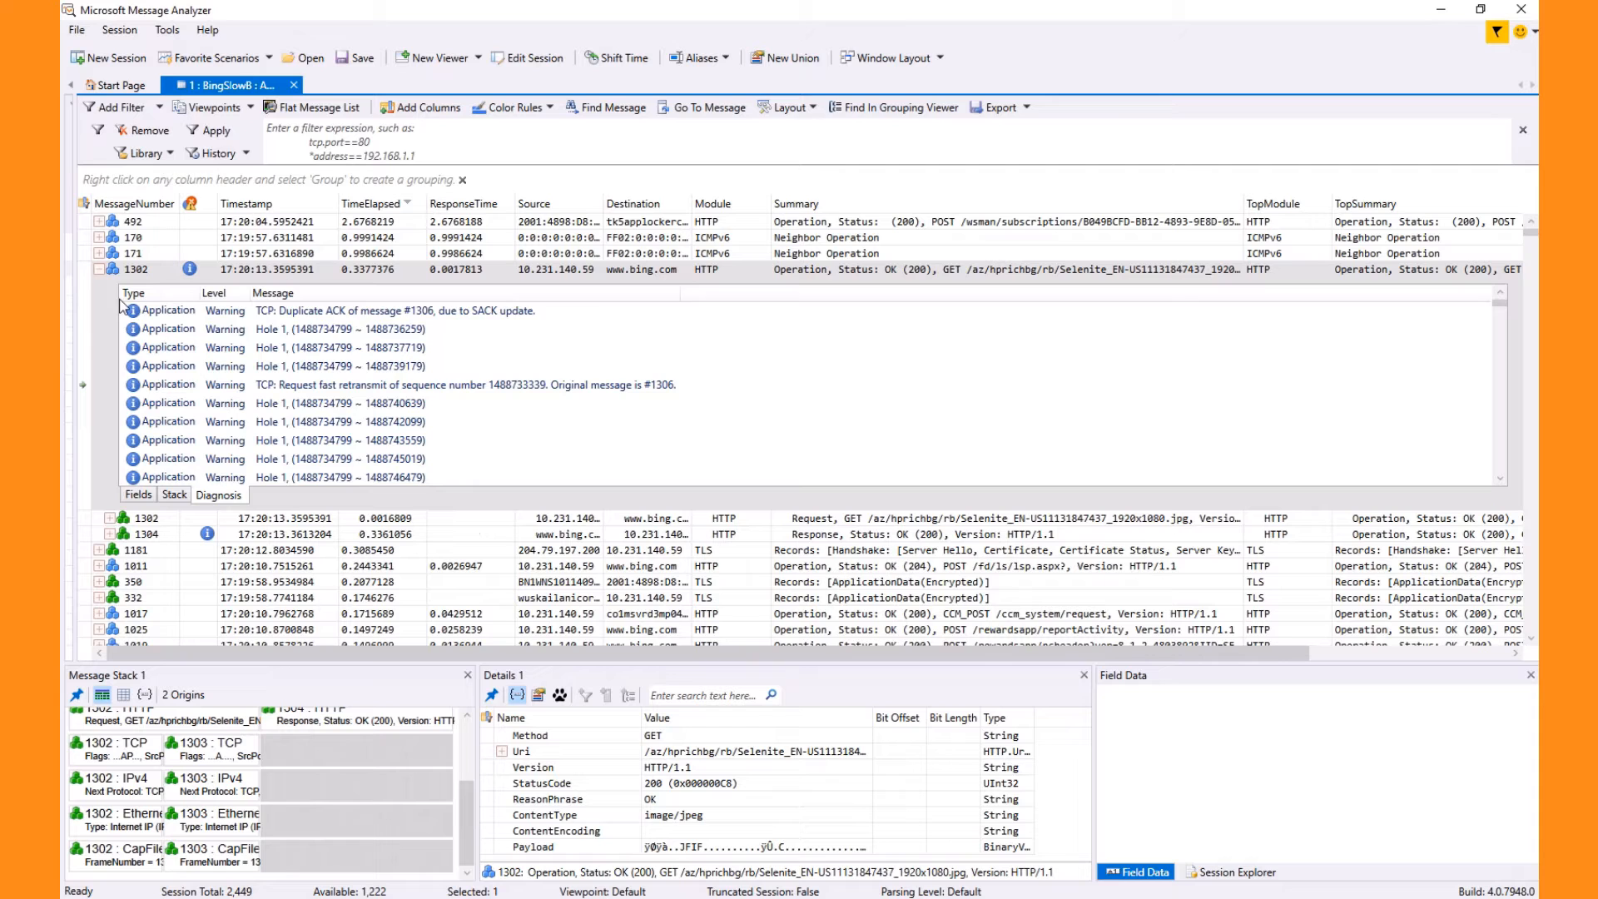
left_click(82, 269)
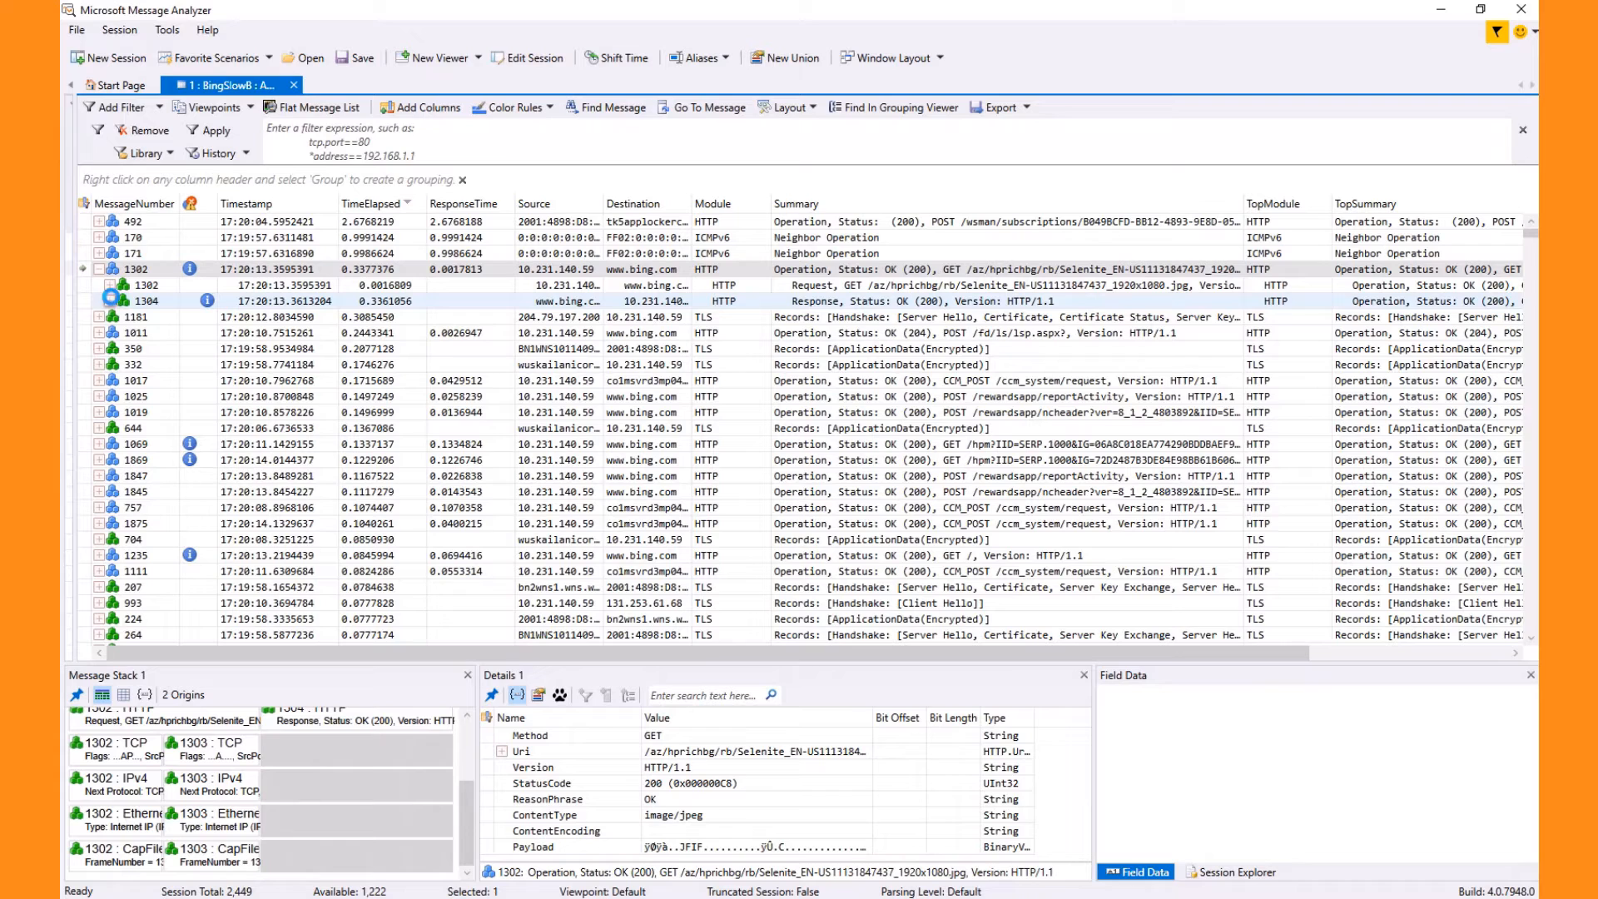
left_click(118, 301)
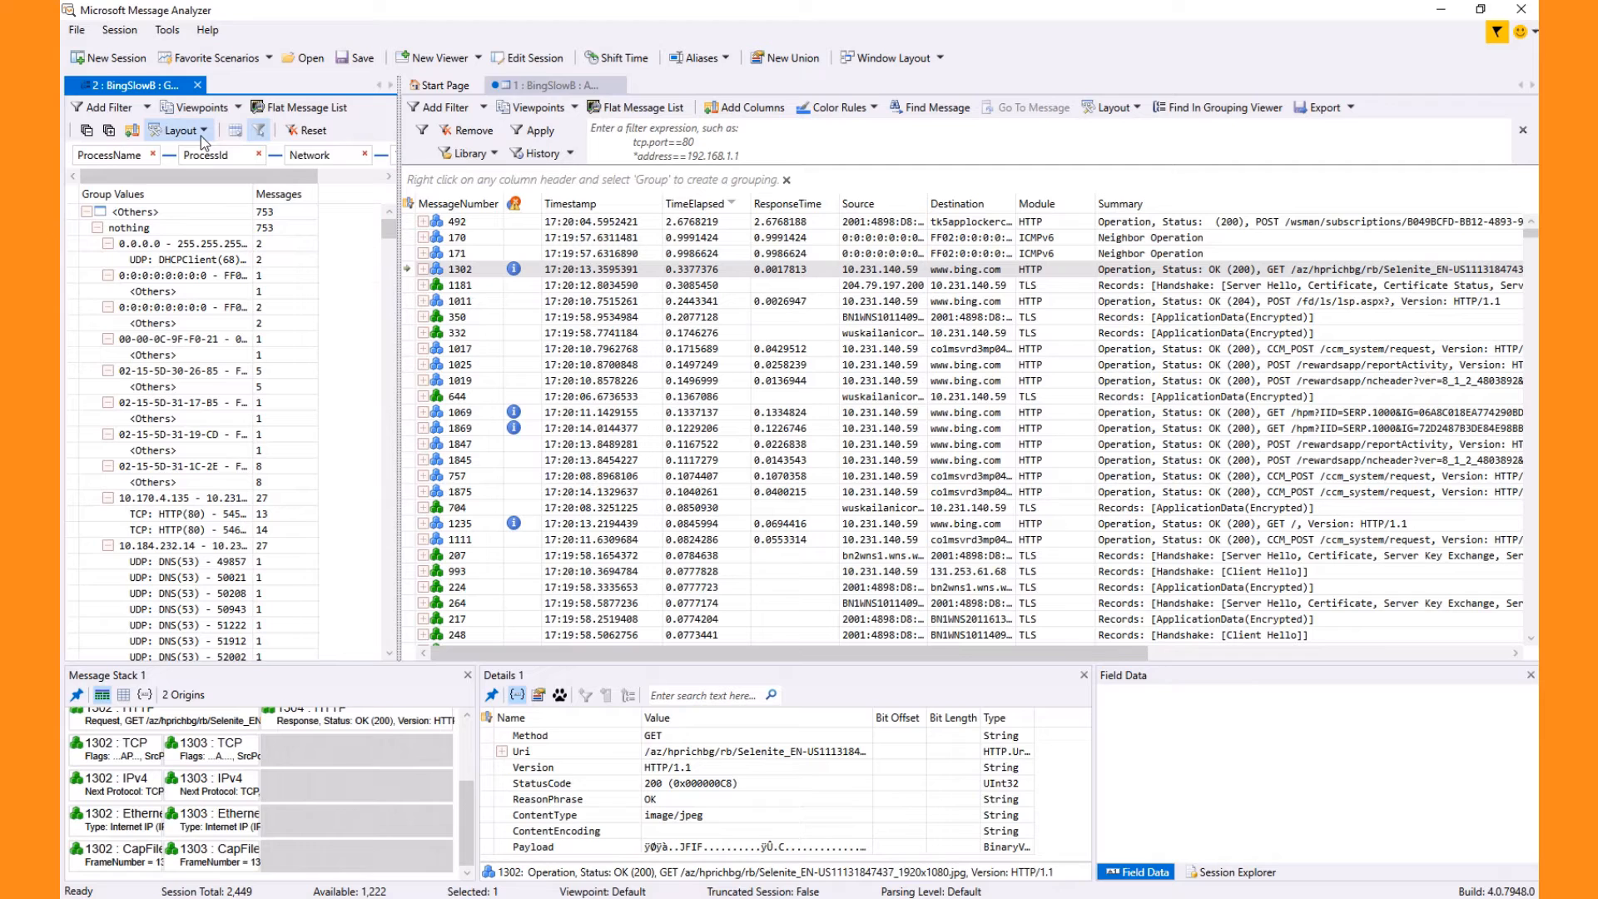
- Bring the 10.231.140.59 conversation groups into view in the grouping tree
left_click(180, 130)
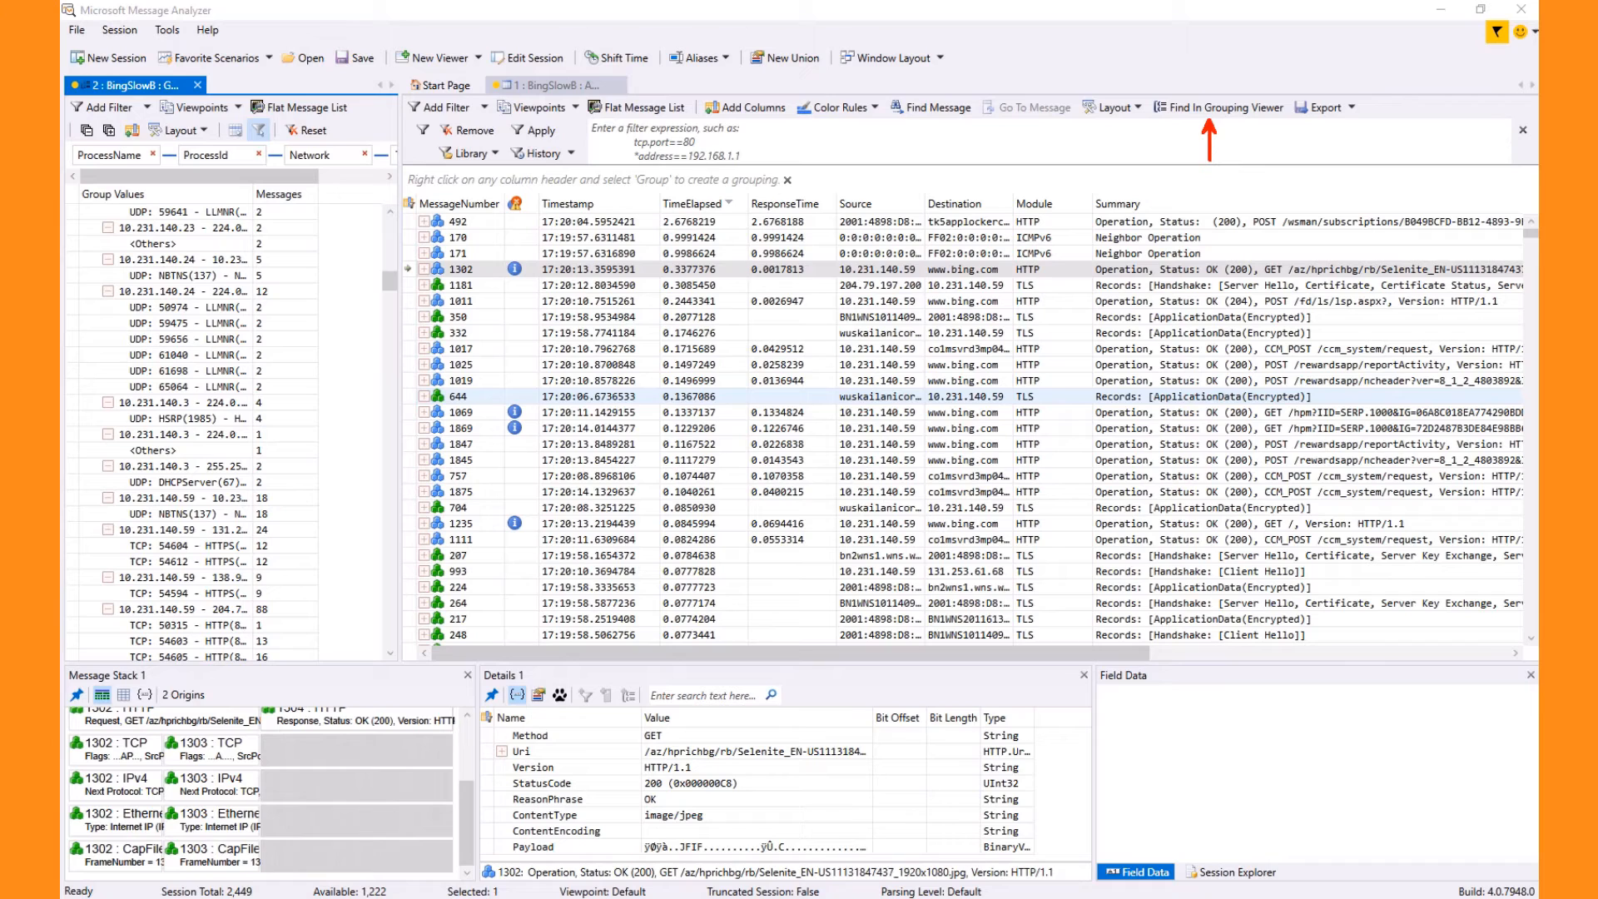
- Locate the selected message's conversation in the Grouping viewer to filter the grid to TCP 54603
left_click(1220, 106)
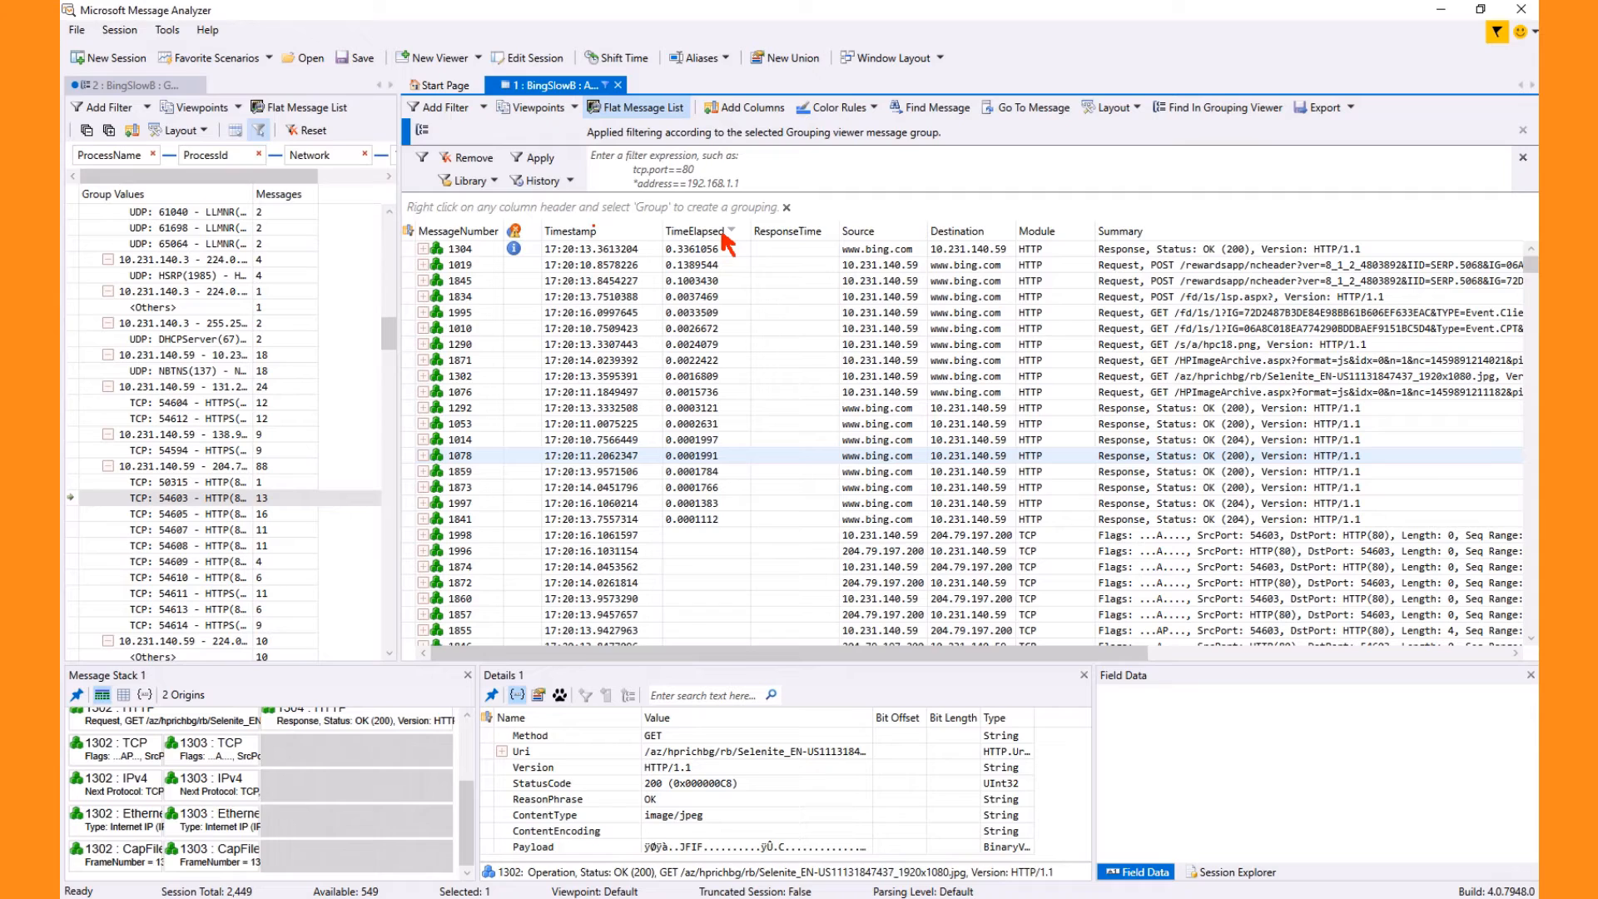
- Apply the flat TCP Deep Packet Analysis layout with RELATIVE sequence numbers to the conversation
left_click(877, 343)
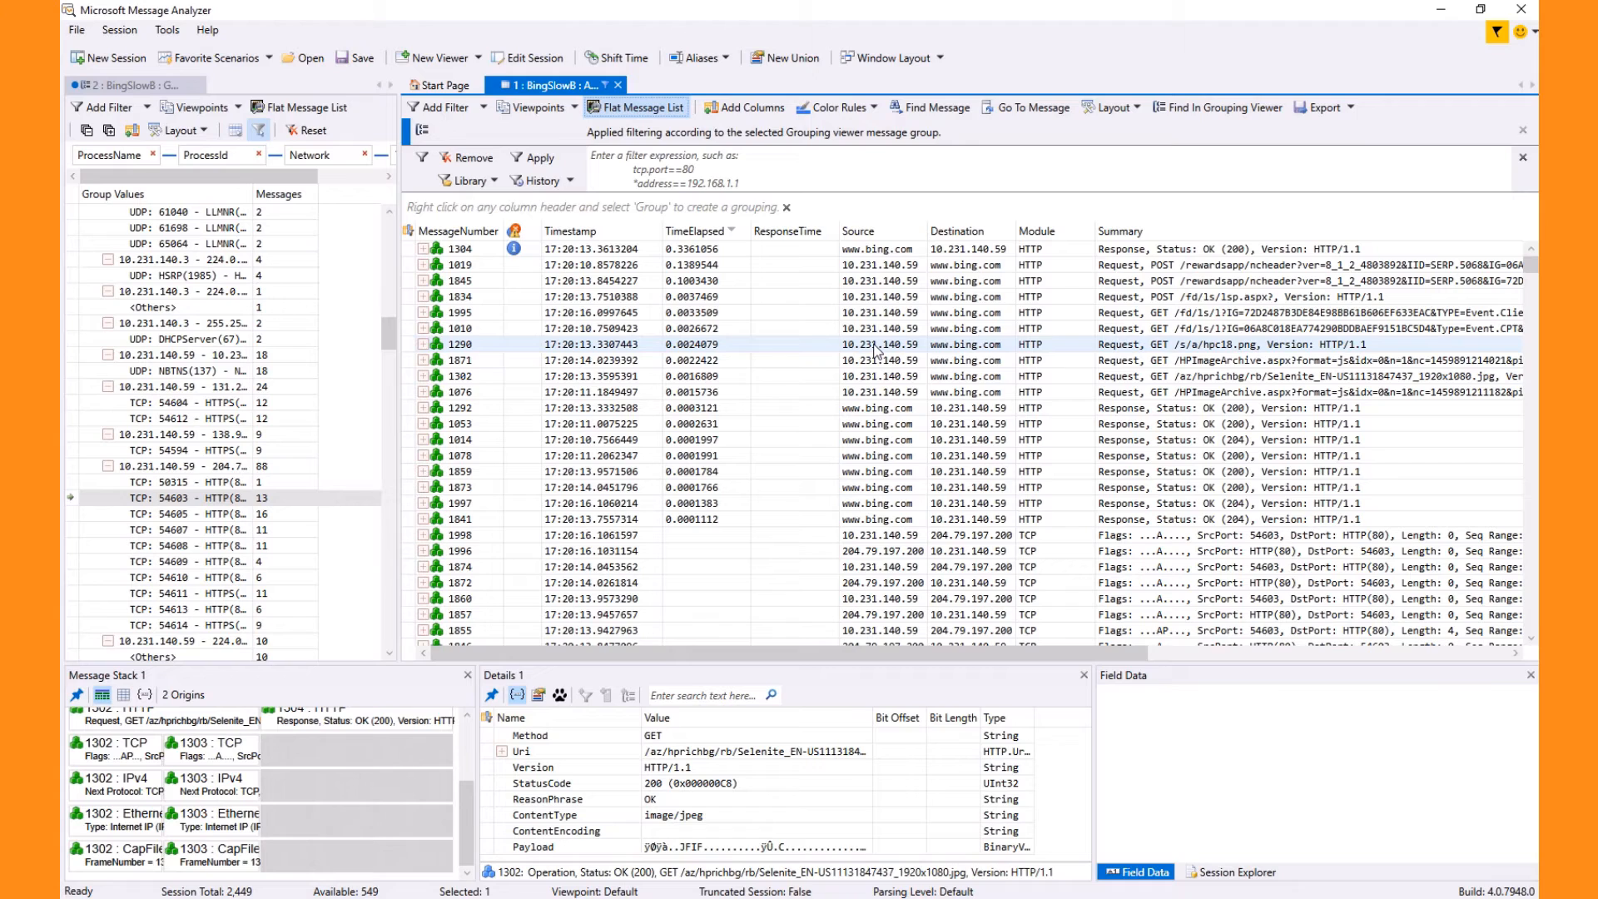
mouse_move(1113, 107)
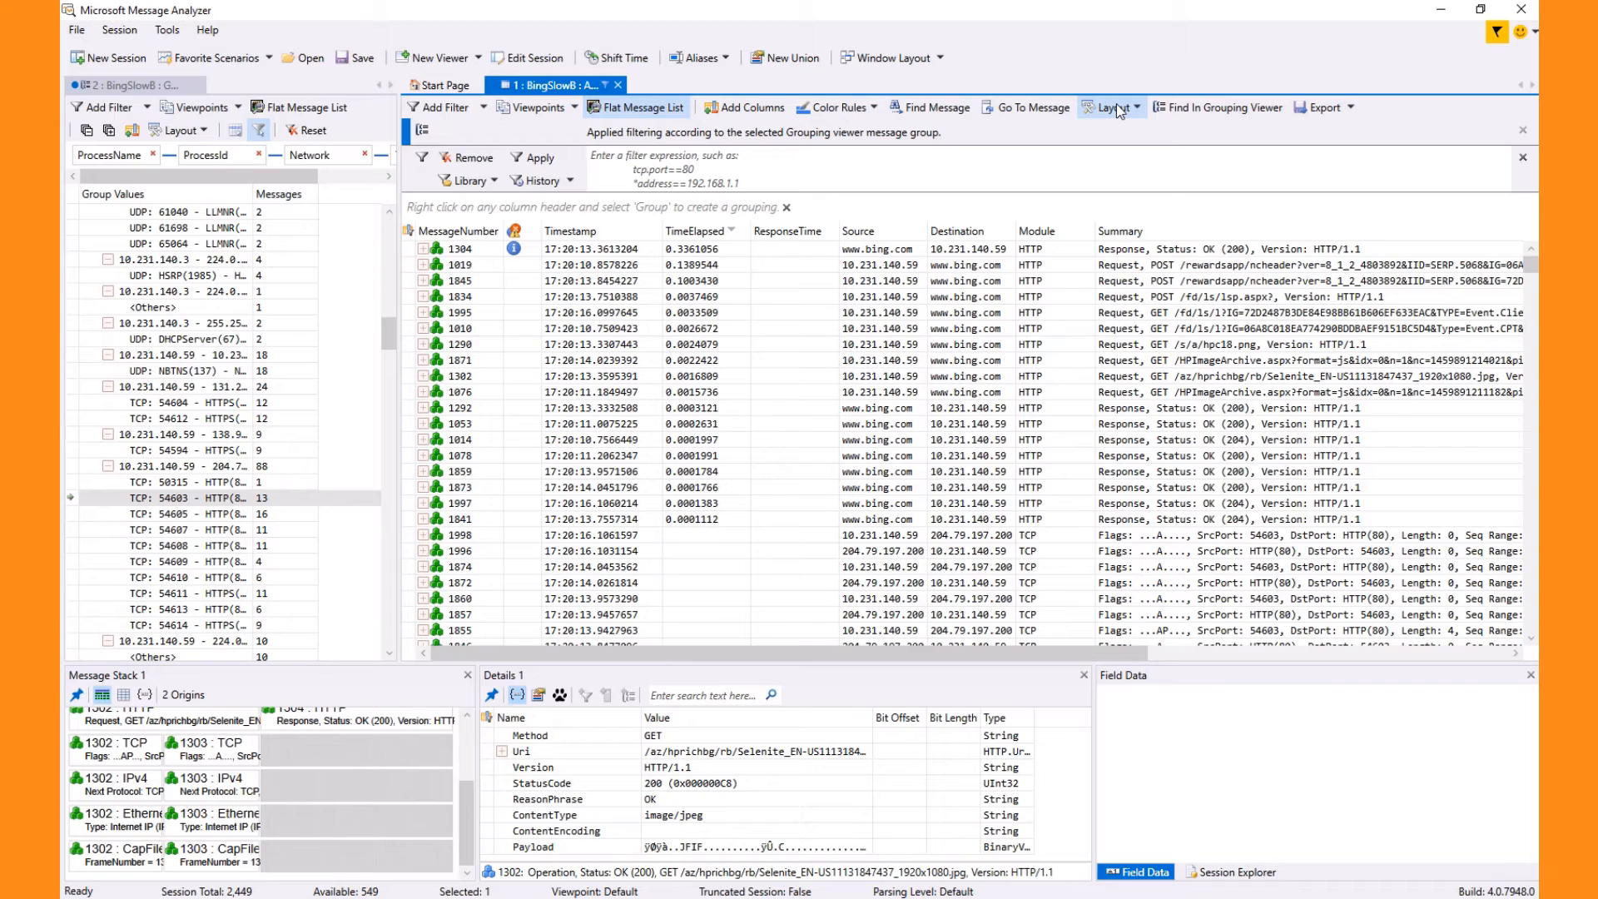
left_click(1110, 107)
type("tcp")
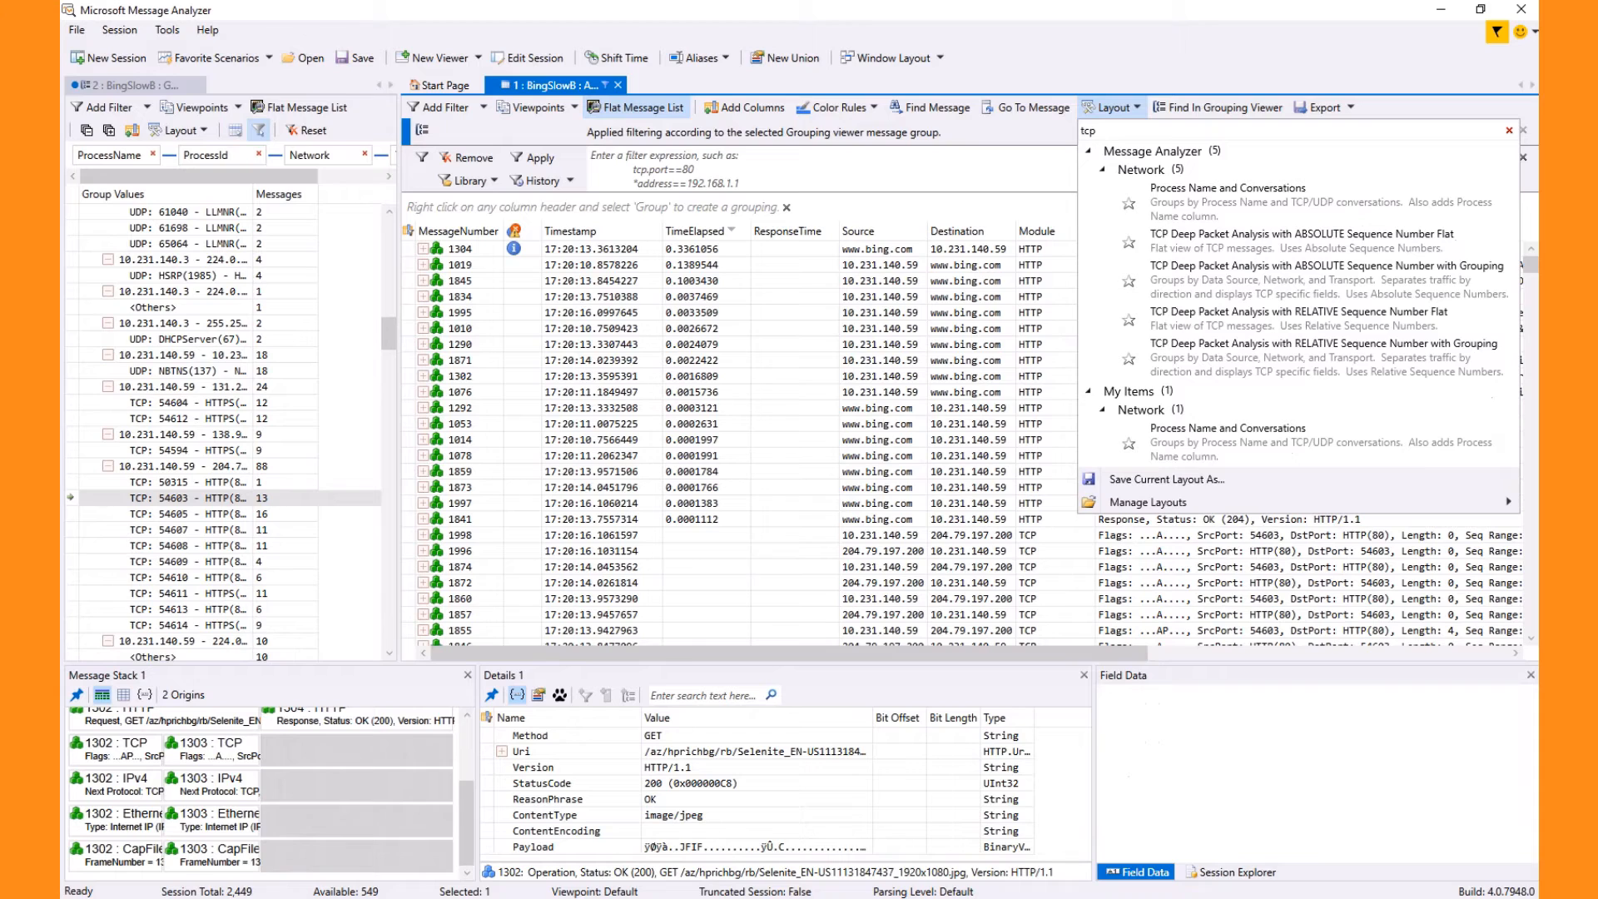
mouse_move(1315, 318)
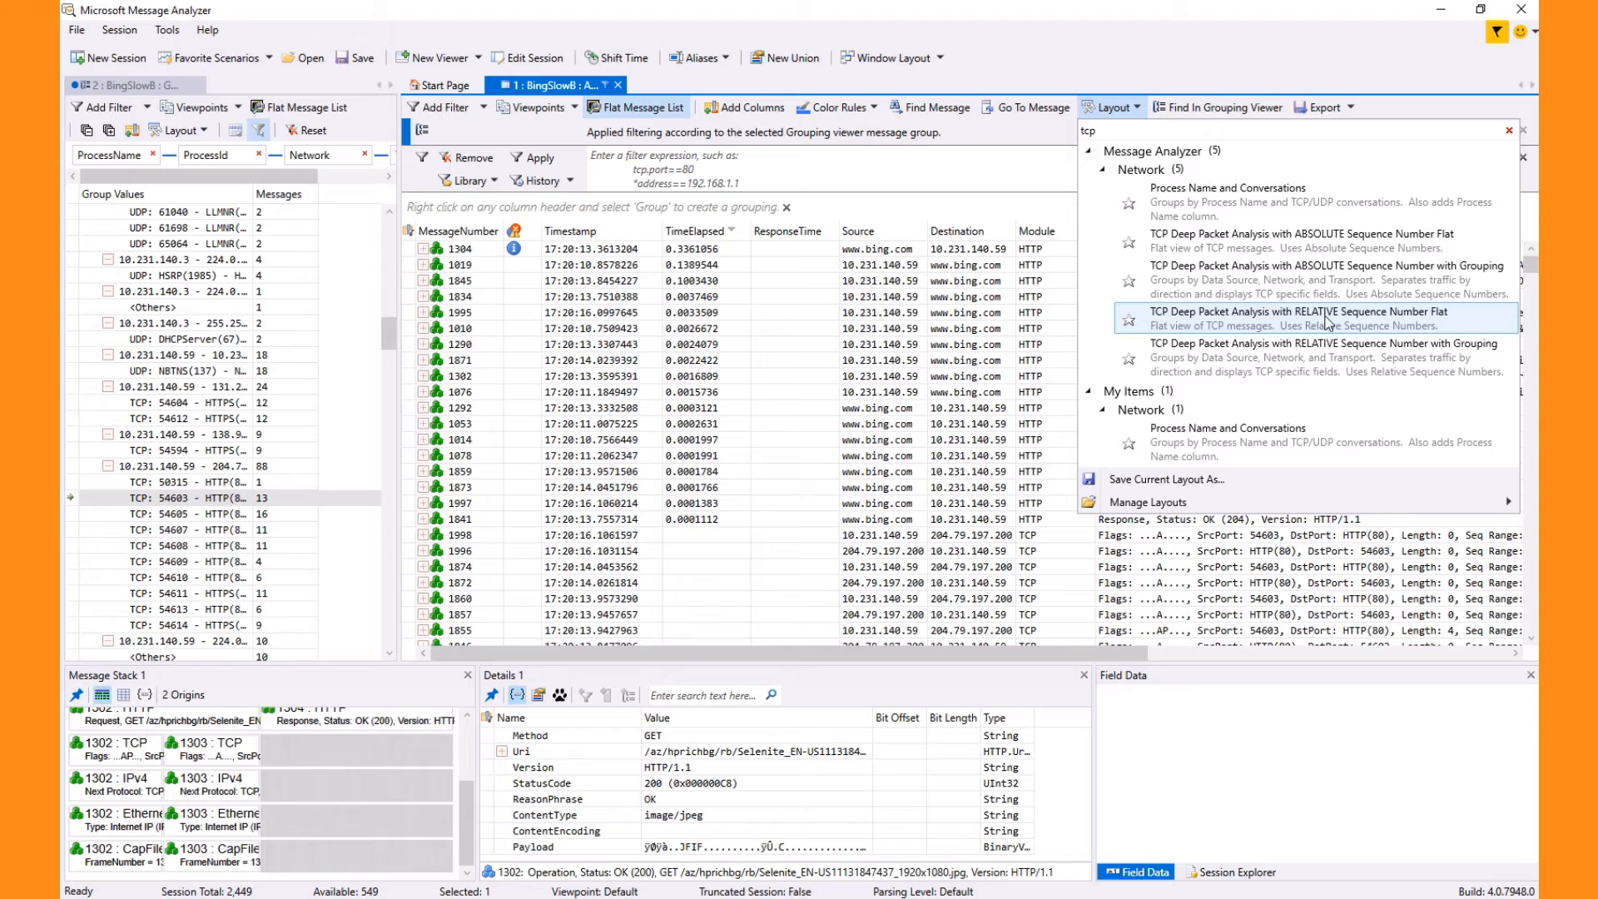
left_click(1297, 313)
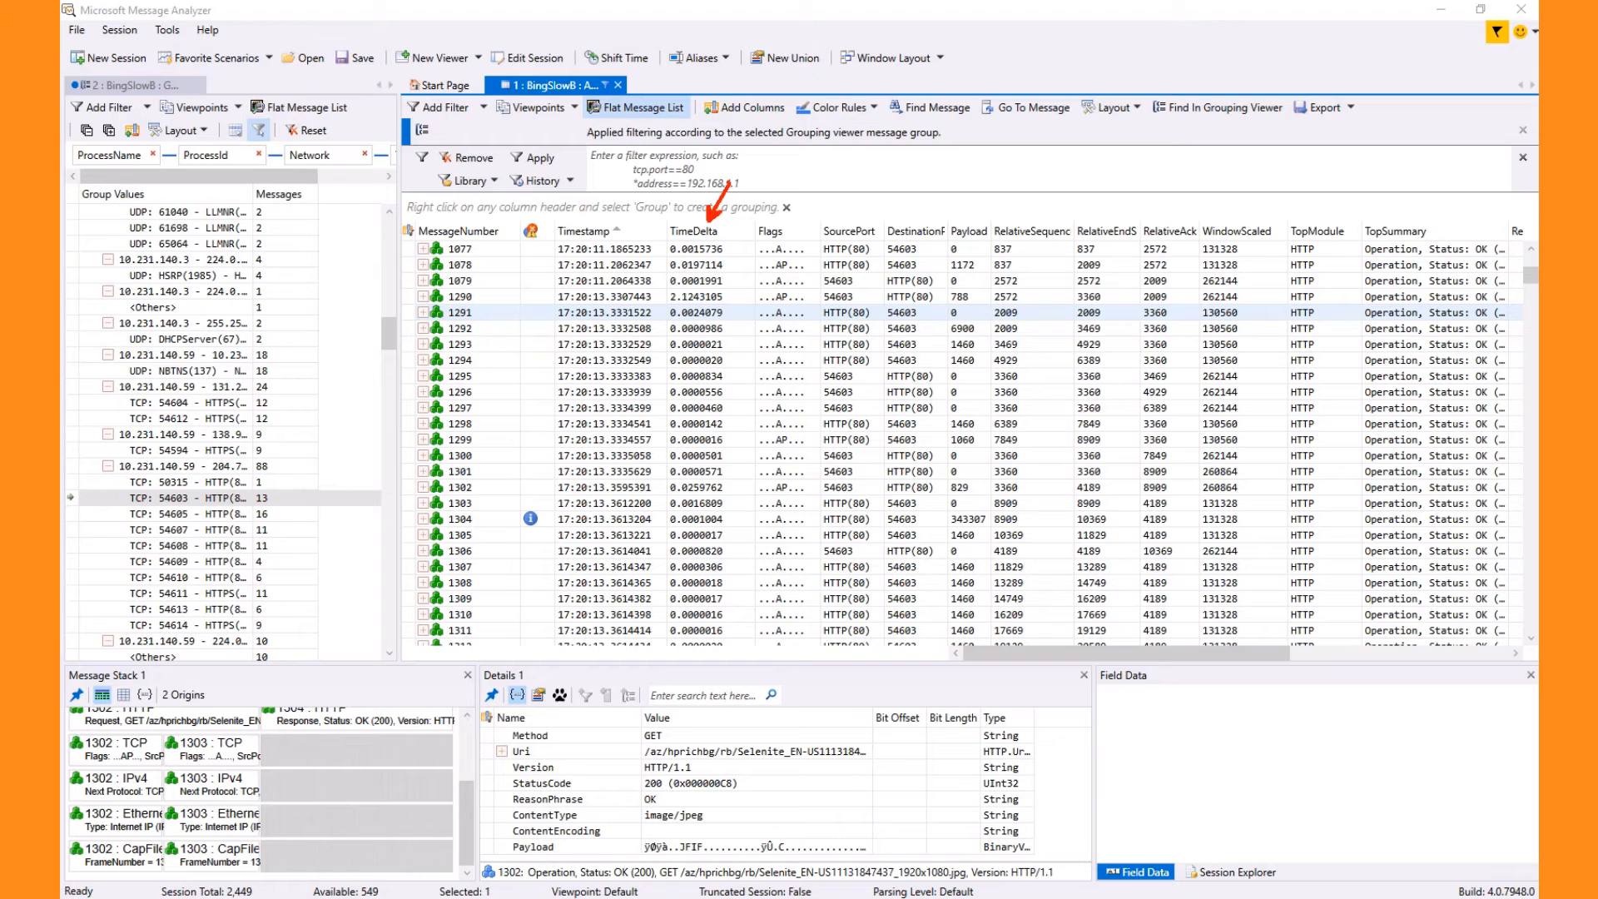
- Scroll the grid to review diagnosis-flagged messages 1313–1318 and their RelBlock ranges
scroll("down", 3)
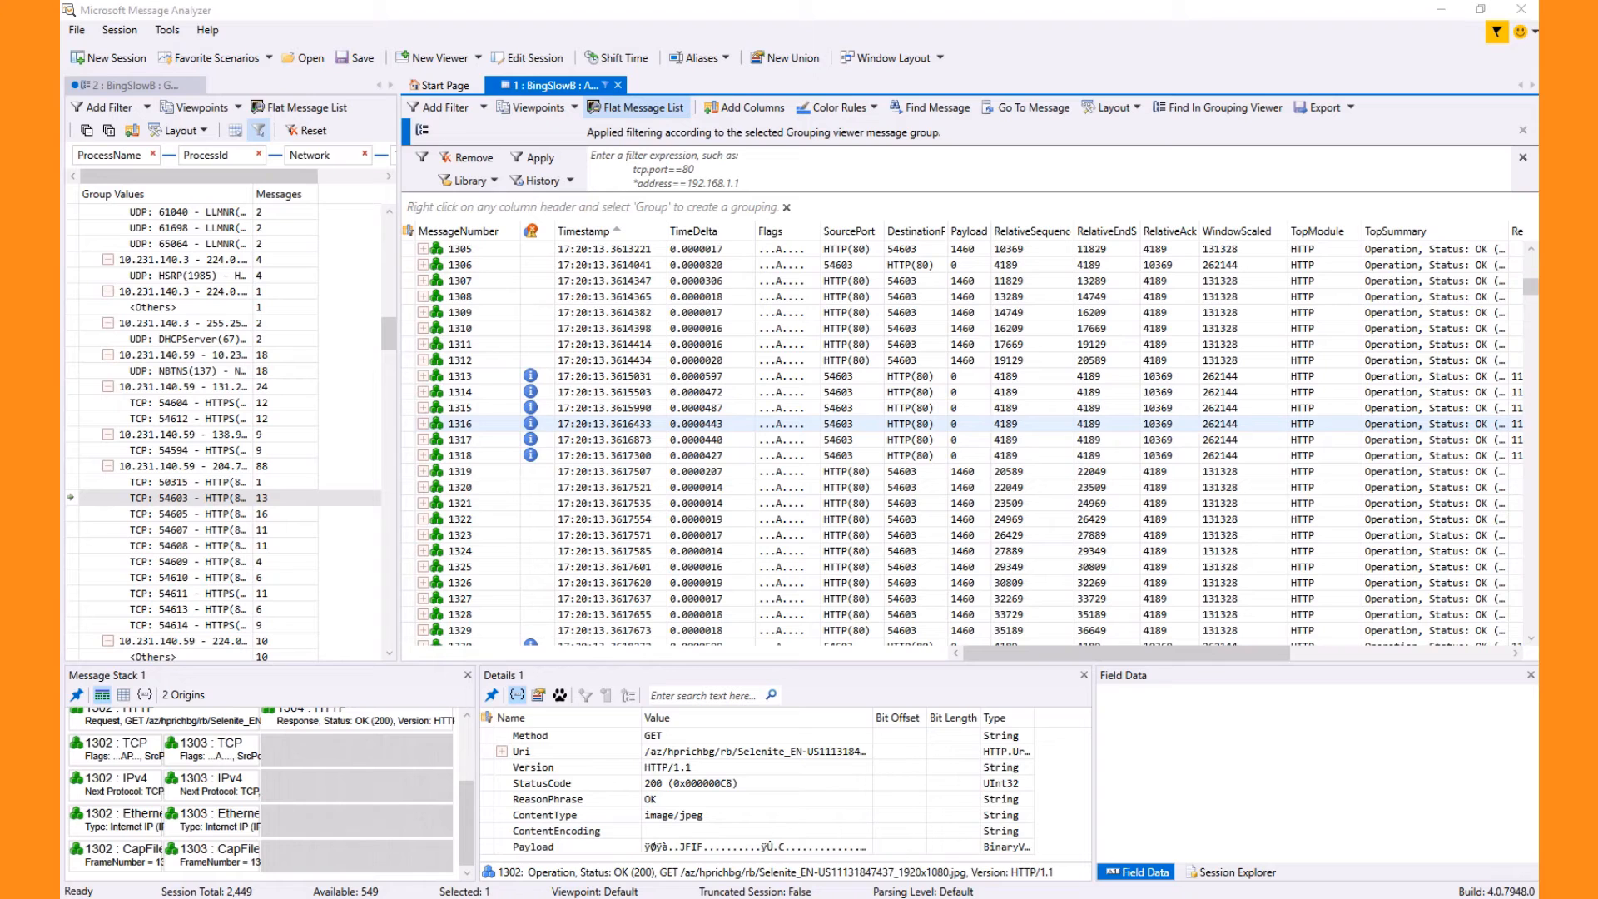
scroll("up", 3)
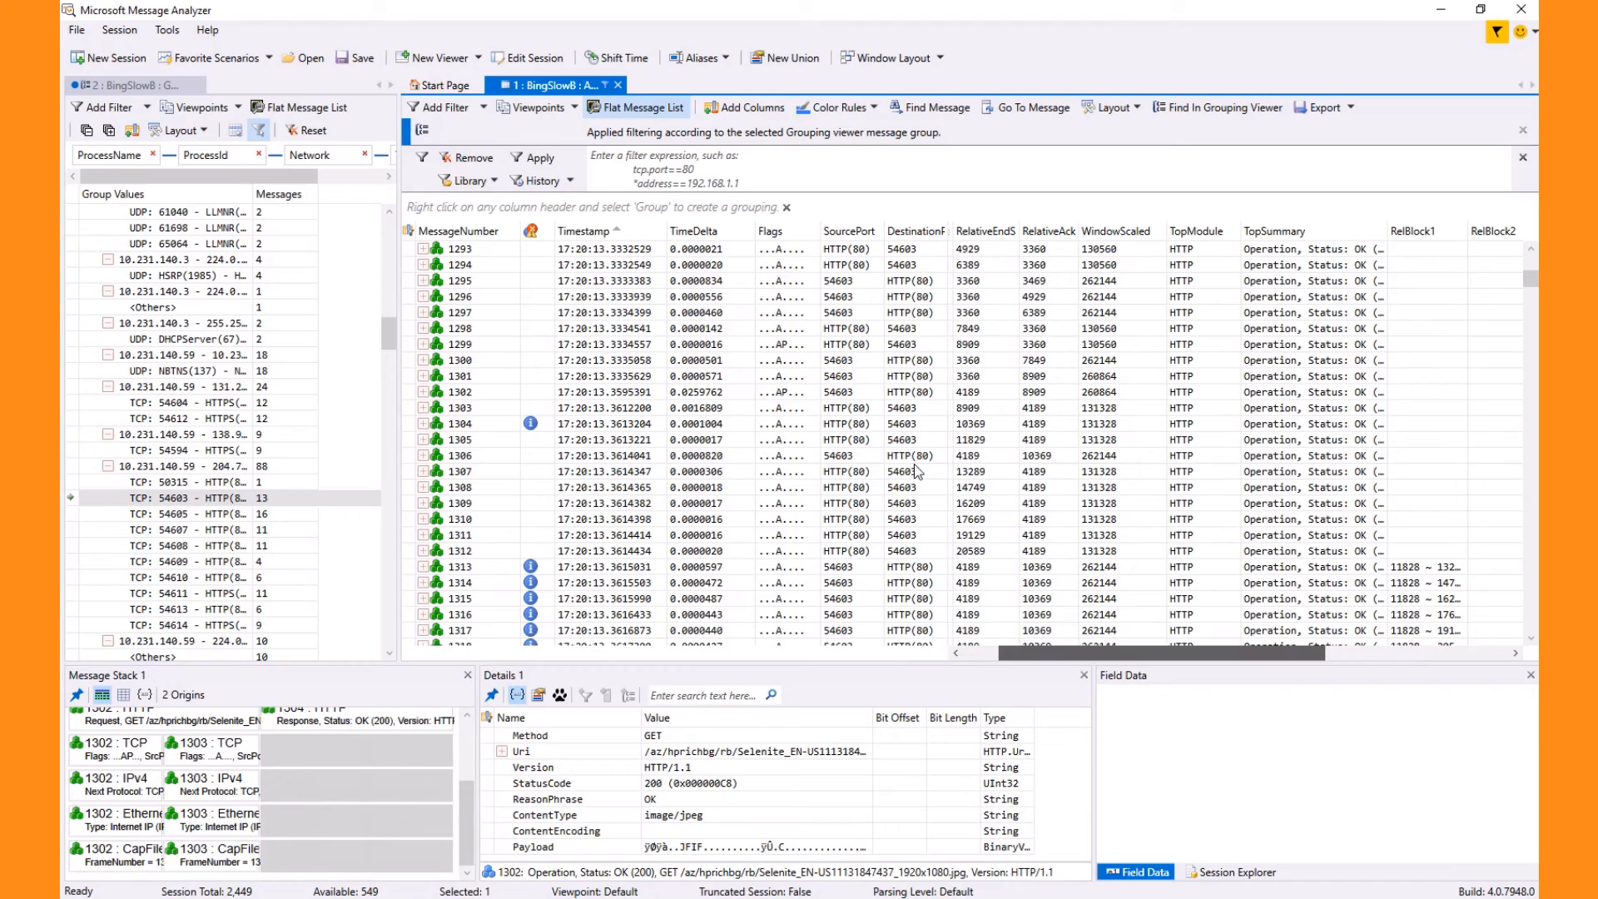
- Add the DiagnosisLevels field to the Grouping viewer's filter panel as #DiagnosisLevels
right_click(918, 230)
type("#DiagnosisLevels")
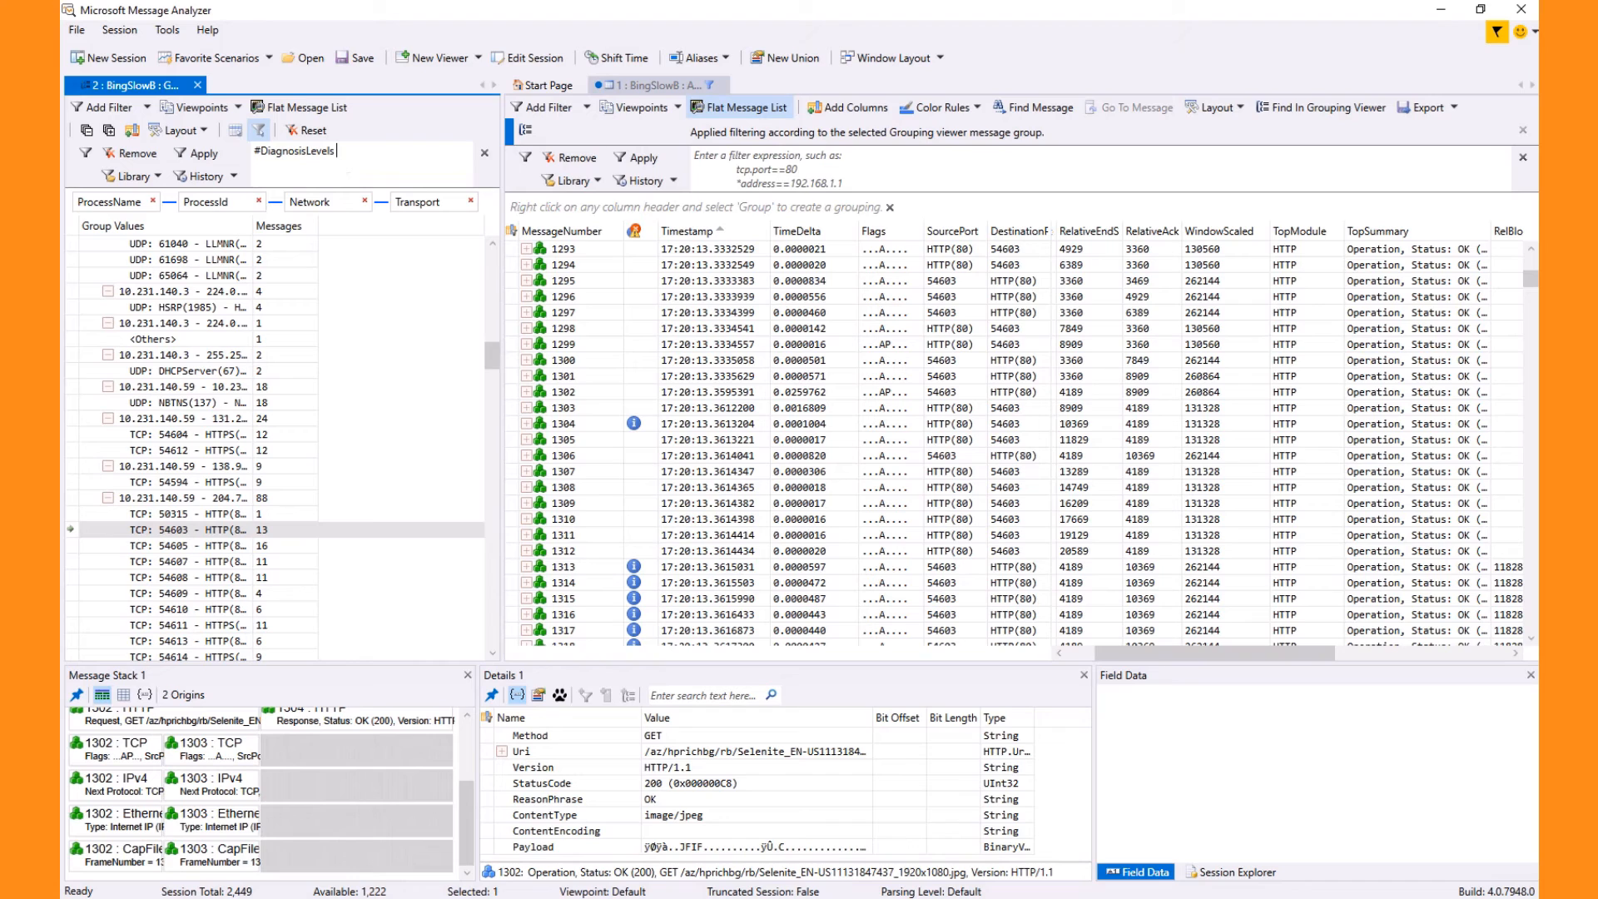
- Complete the filter as '#DiagnosisLevels ~= nothing.' and apply it, raising a Compile Query Error
type("~= nothing.")
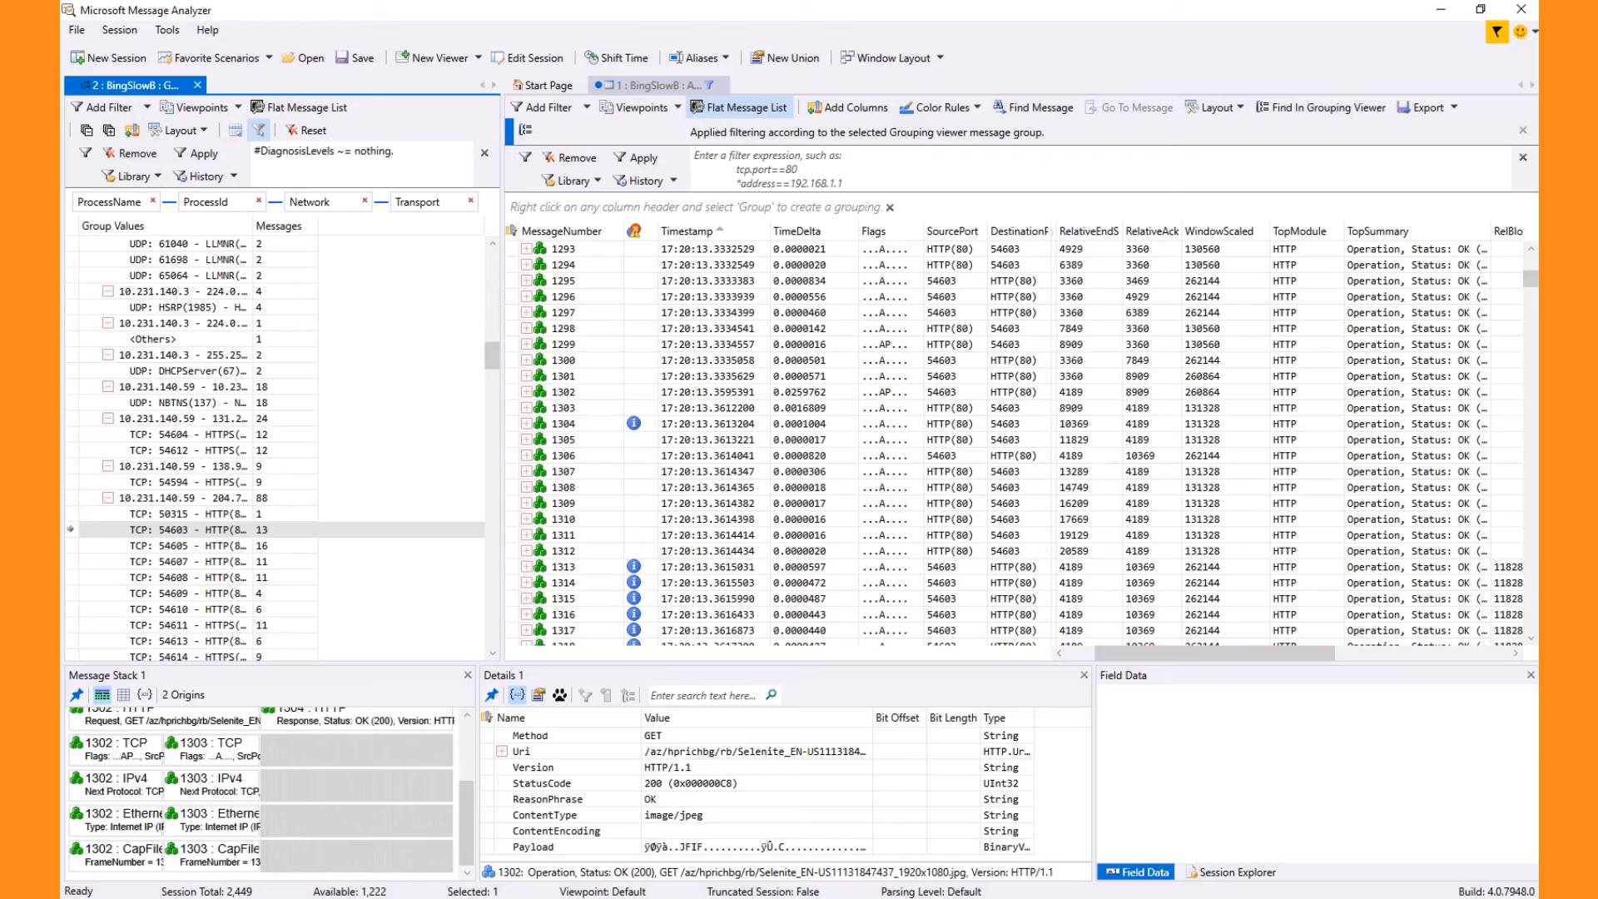
left_click(398, 151)
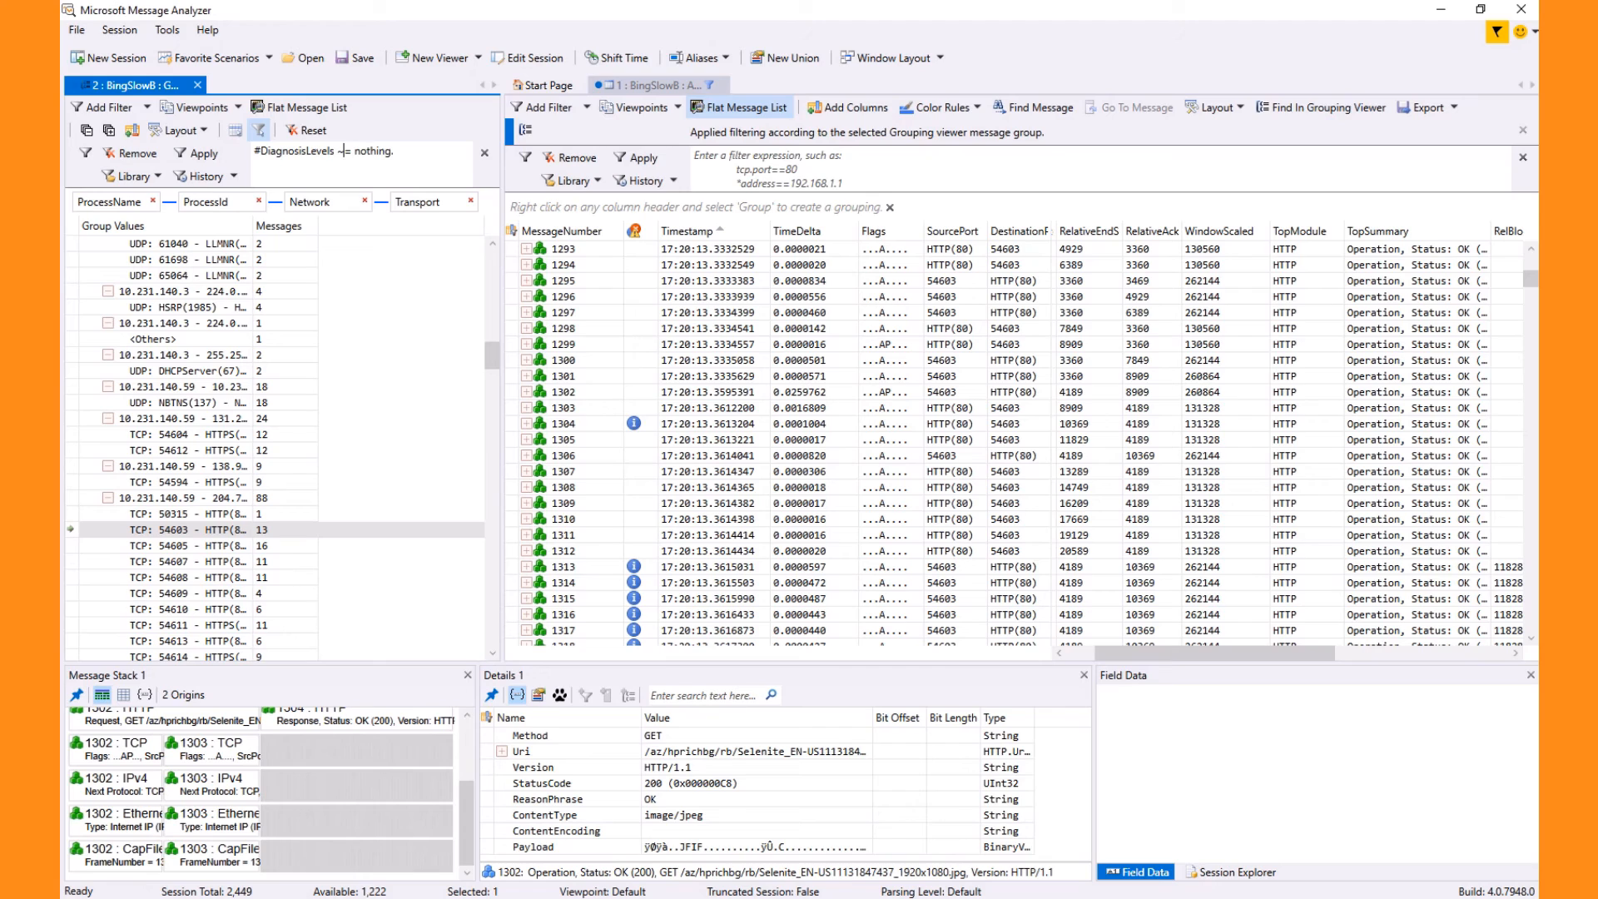
left_click(197, 153)
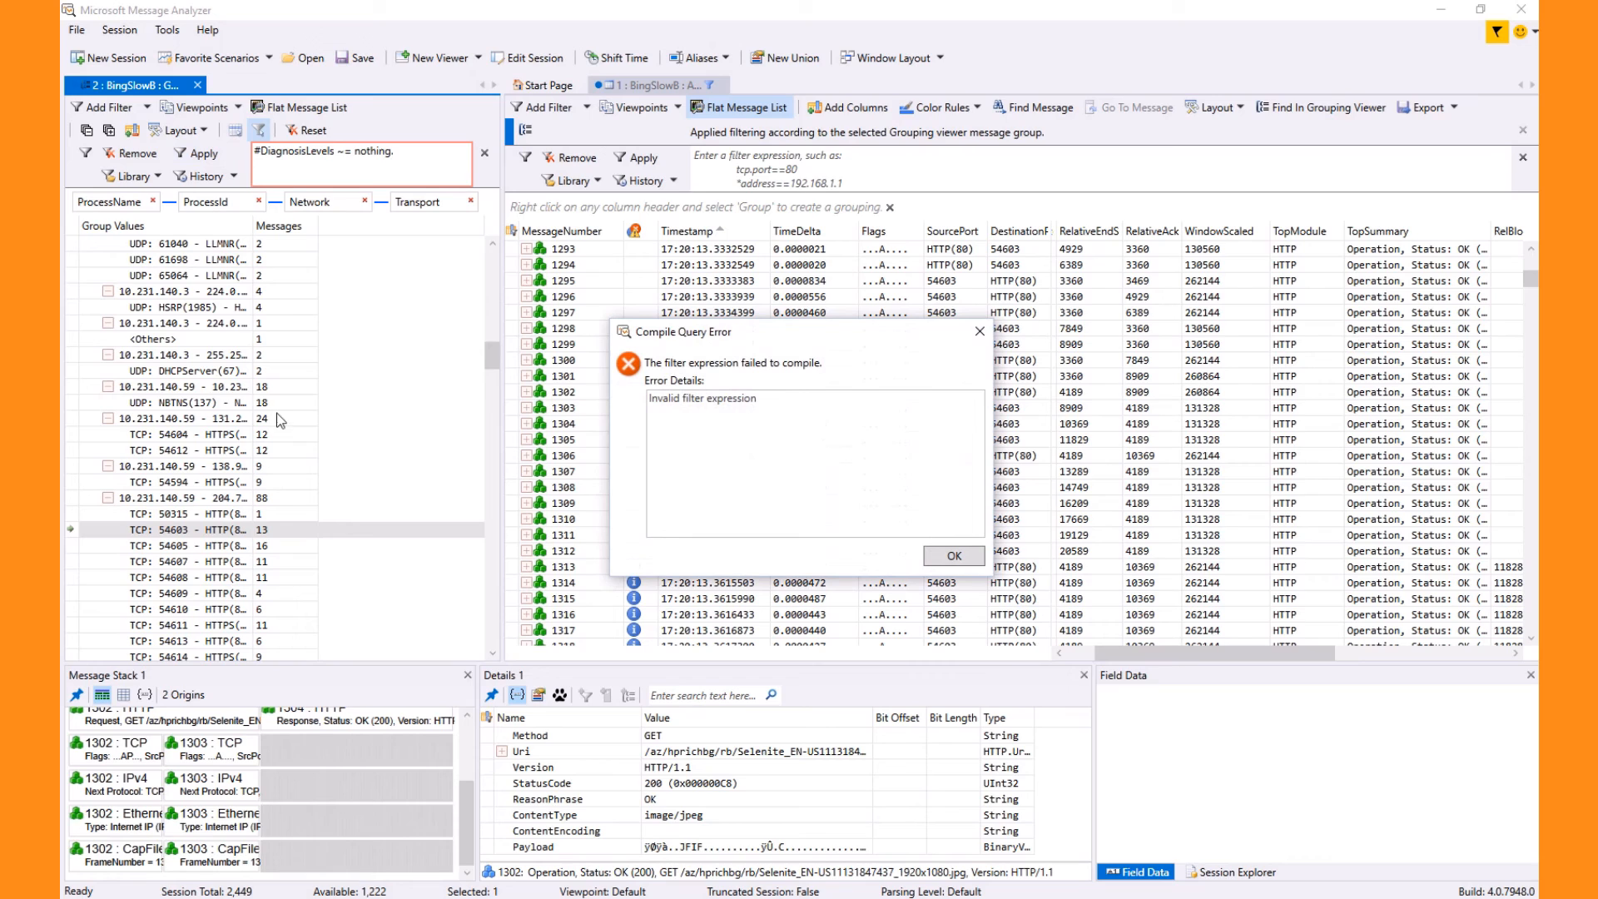
- Dismiss the Compile Query Error, leaving the unapplied DiagnosisLevels filter text in place
left_click(952, 556)
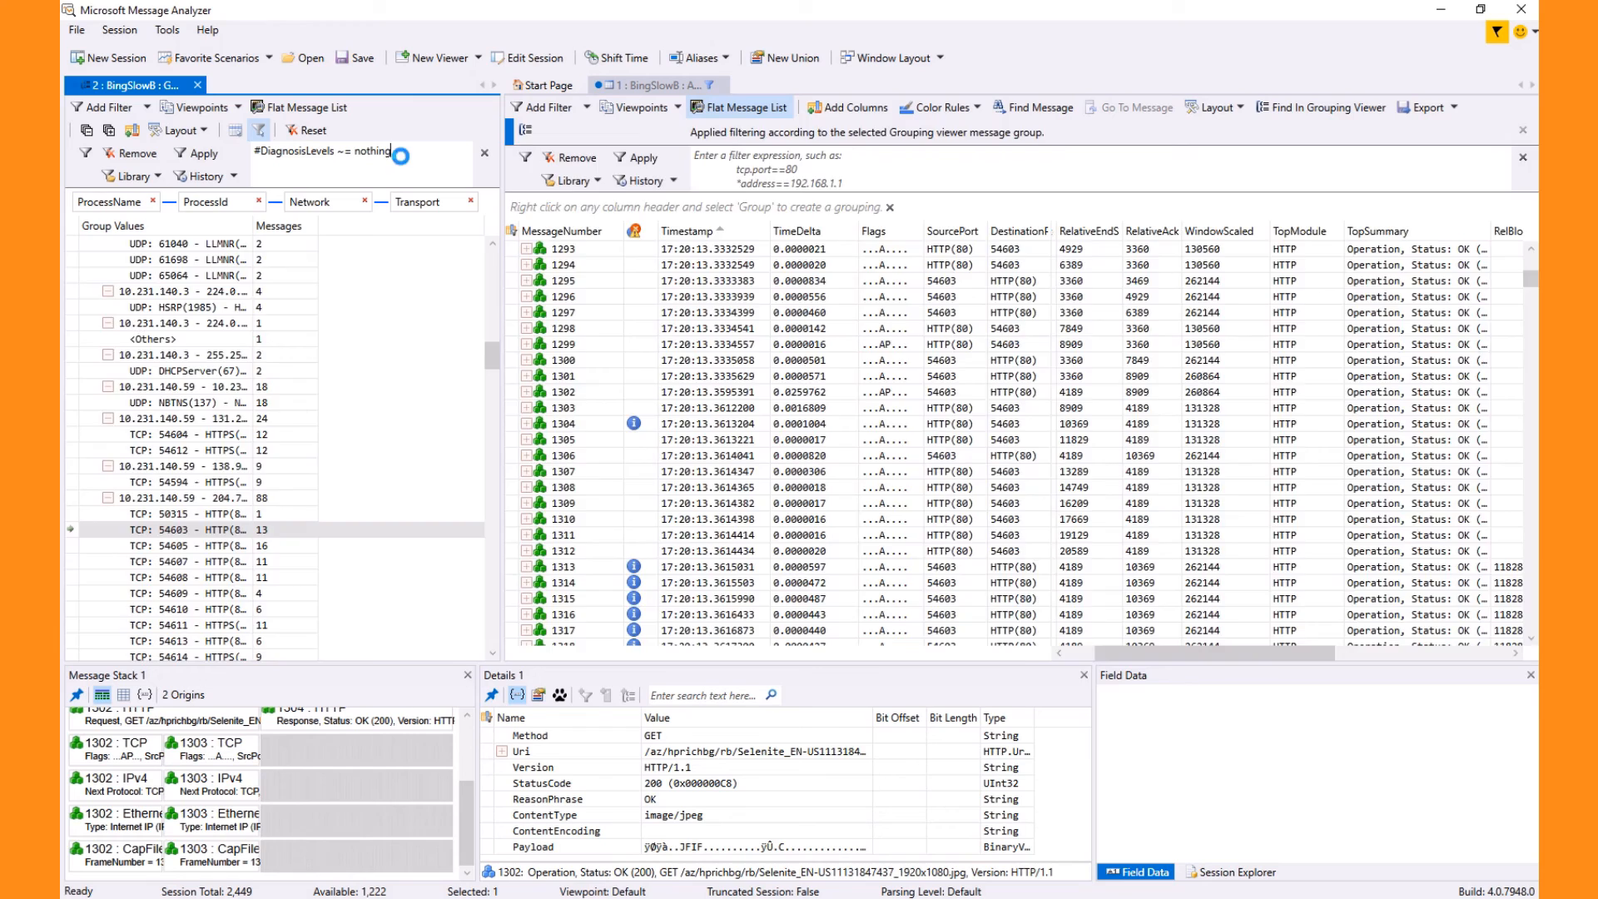